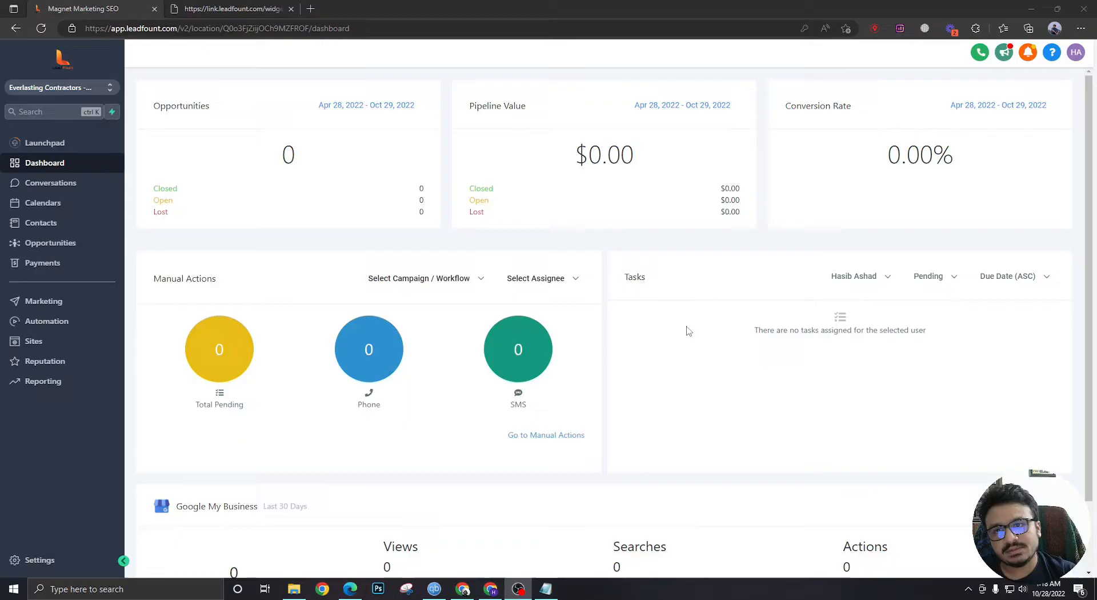
mouse_move(672, 377)
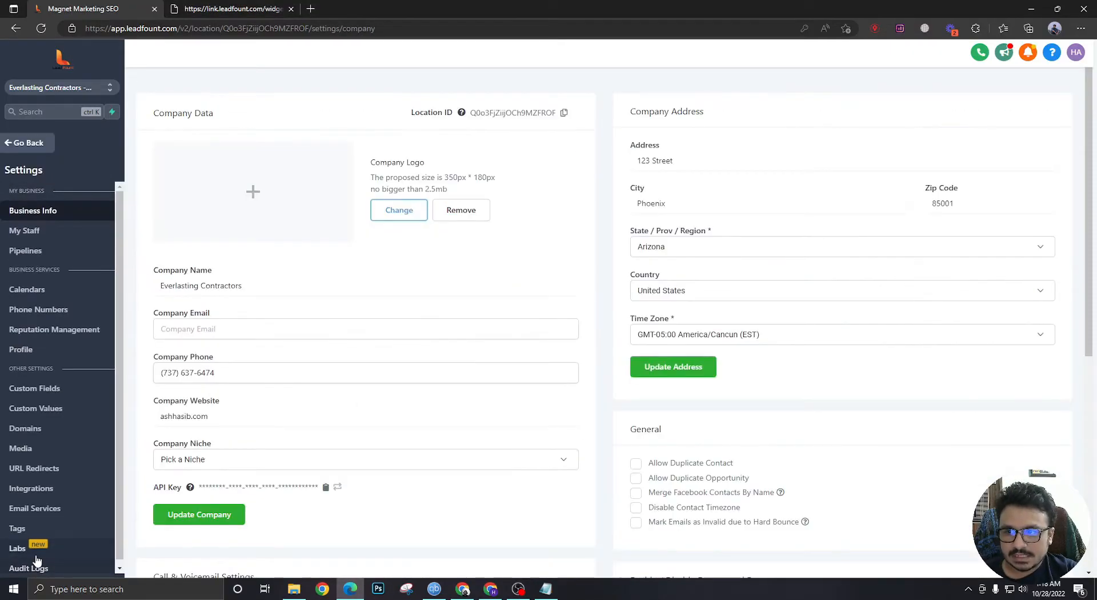
Open the Roof Replacement Booking Calendar link from the Calendars settings.
click(27, 289)
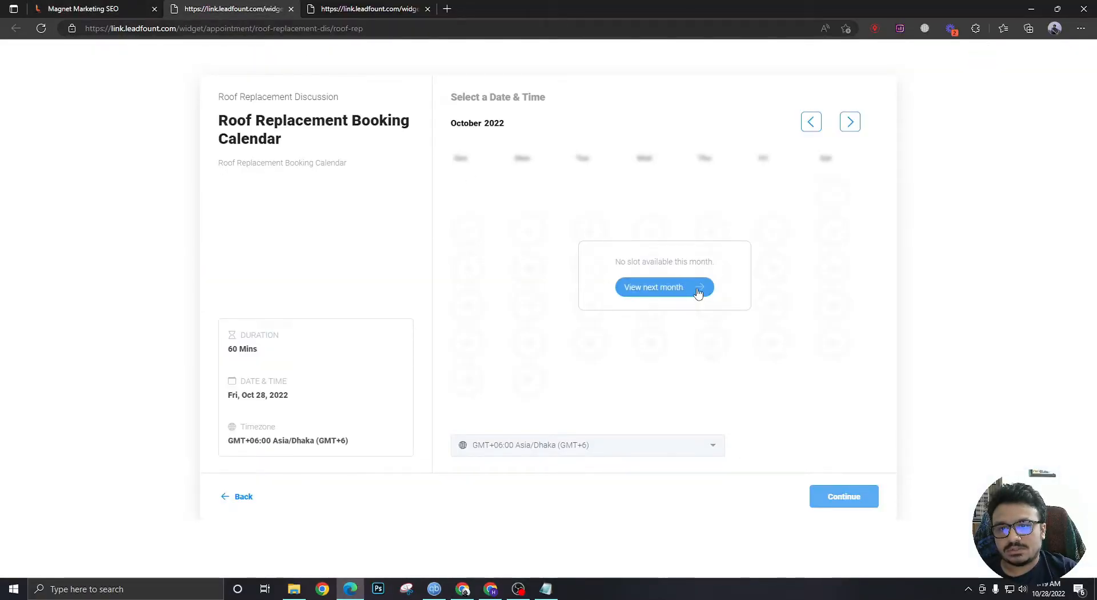
Pick the Nov 3 11:00 PM slot and continue to the contact form, then return to LeadFount.
click(653, 287)
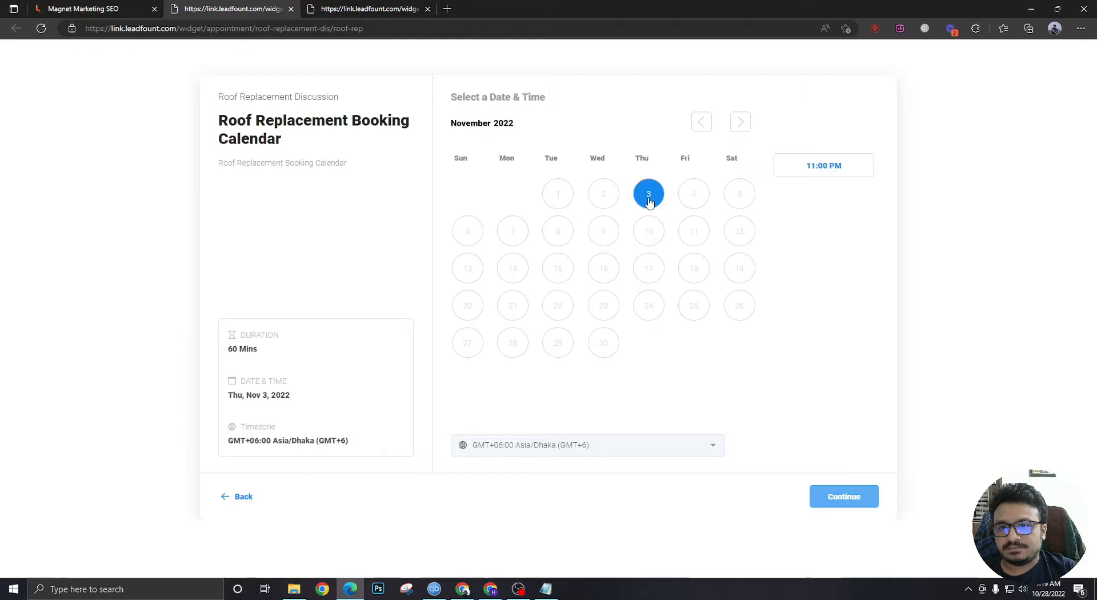
click(823, 164)
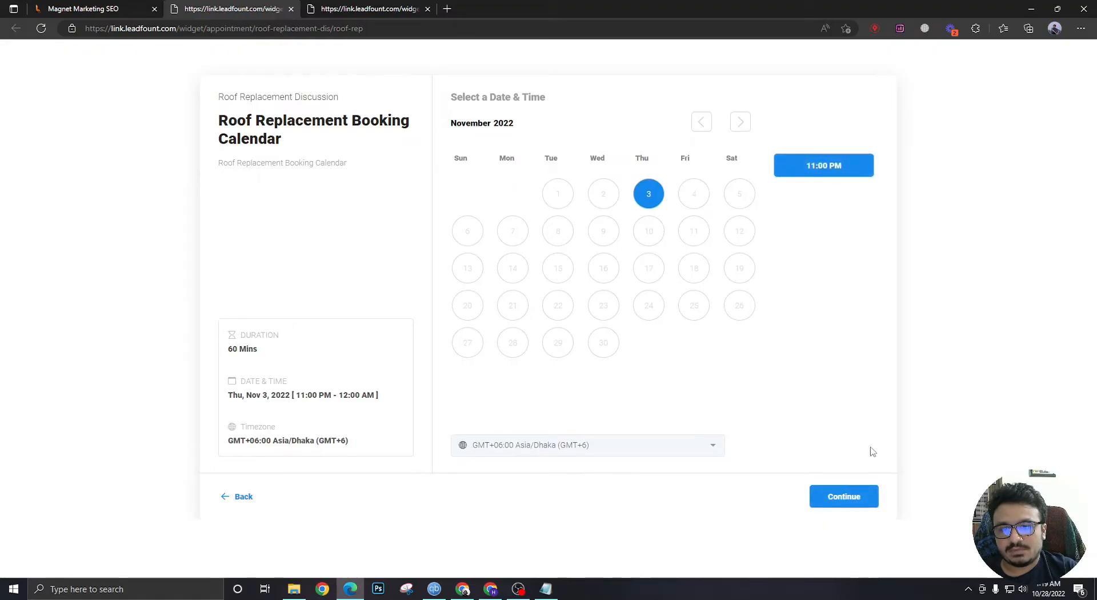
click(844, 496)
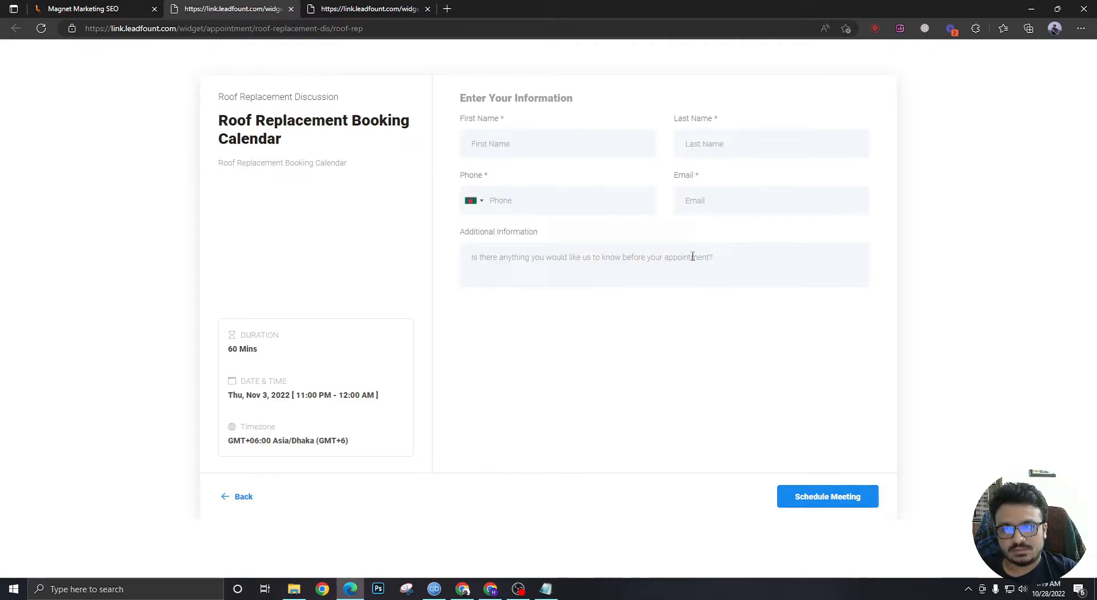
click(97, 8)
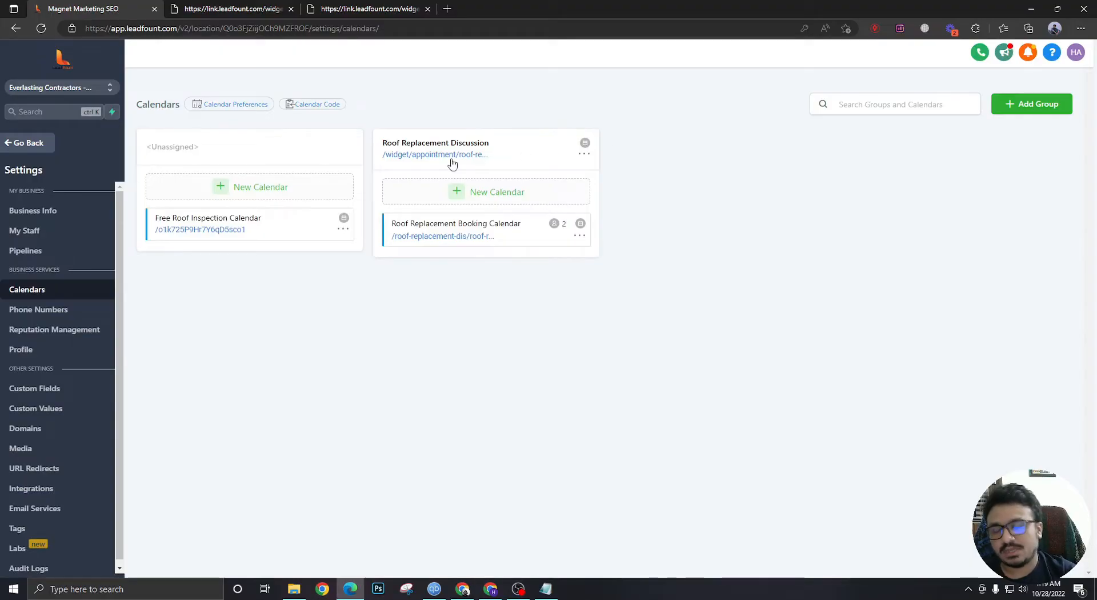
mouse_move(26, 148)
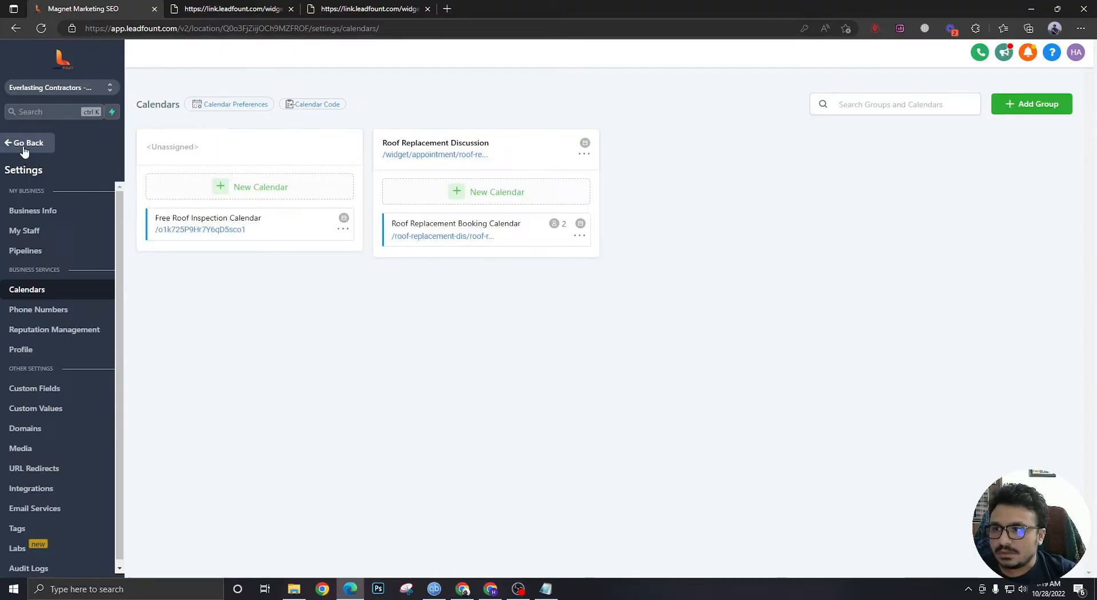
Go back from settings and show the Automation Workflows list.
click(45, 321)
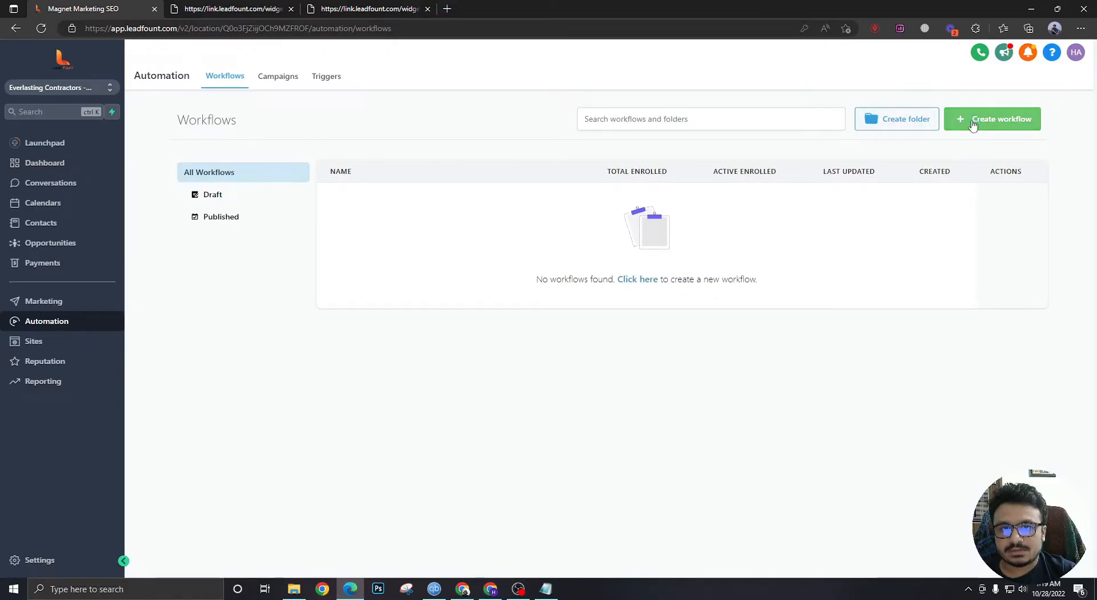
mouse_move(233, 80)
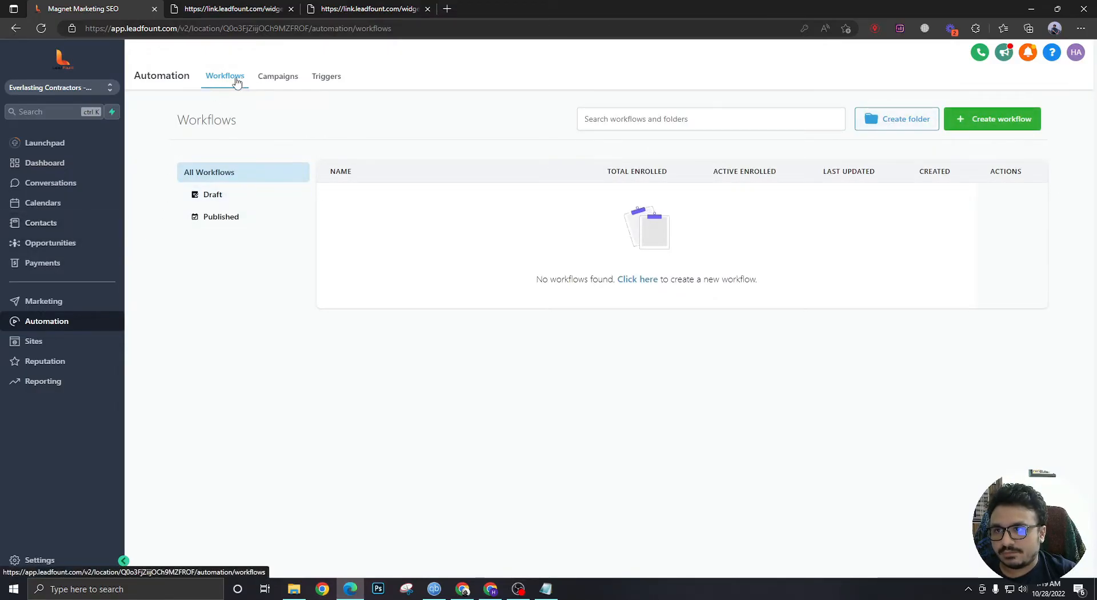
click(992, 119)
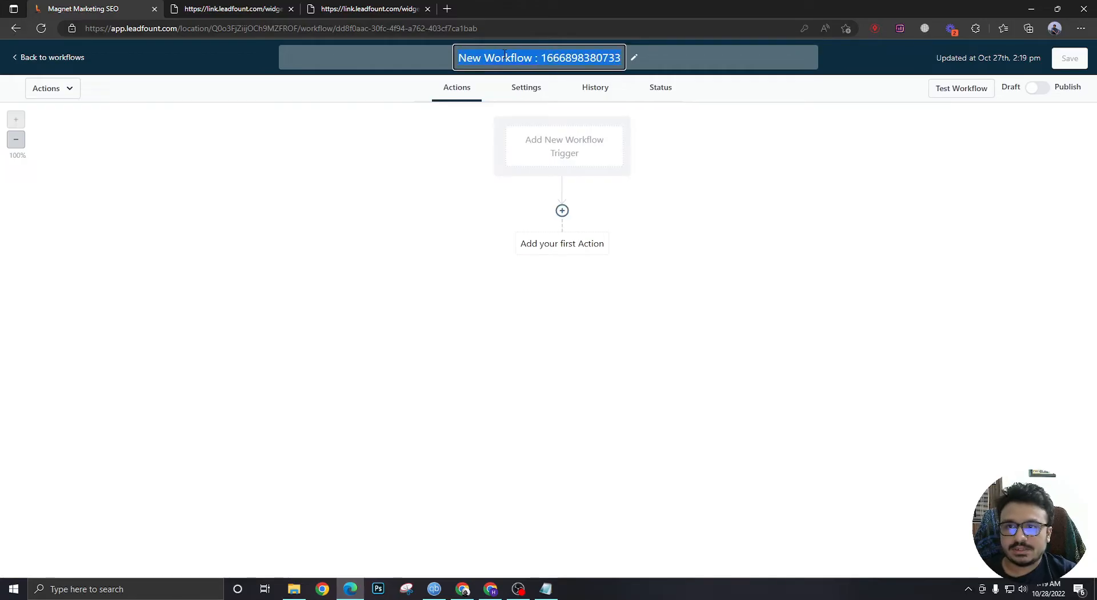
Title the workflow ROOF REPLACEMENT APPOINTMENT AUTOMATION.
text(ROOF REPLACEMENT APPOINTMENT AUTOMATION)
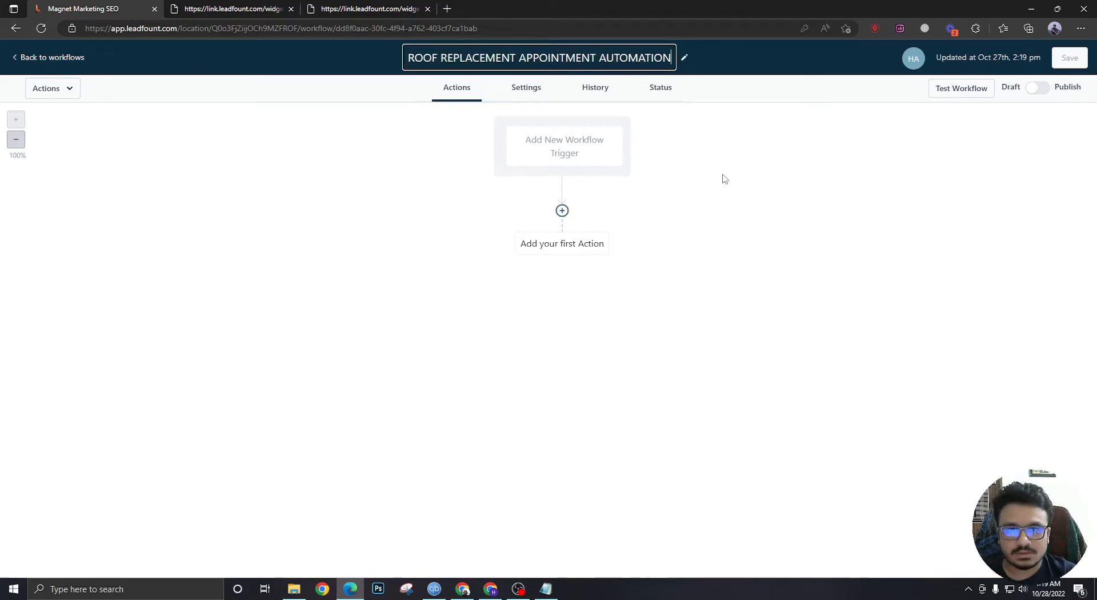
Add a Customer Booked Appointment trigger and reset its default filter.
click(565, 146)
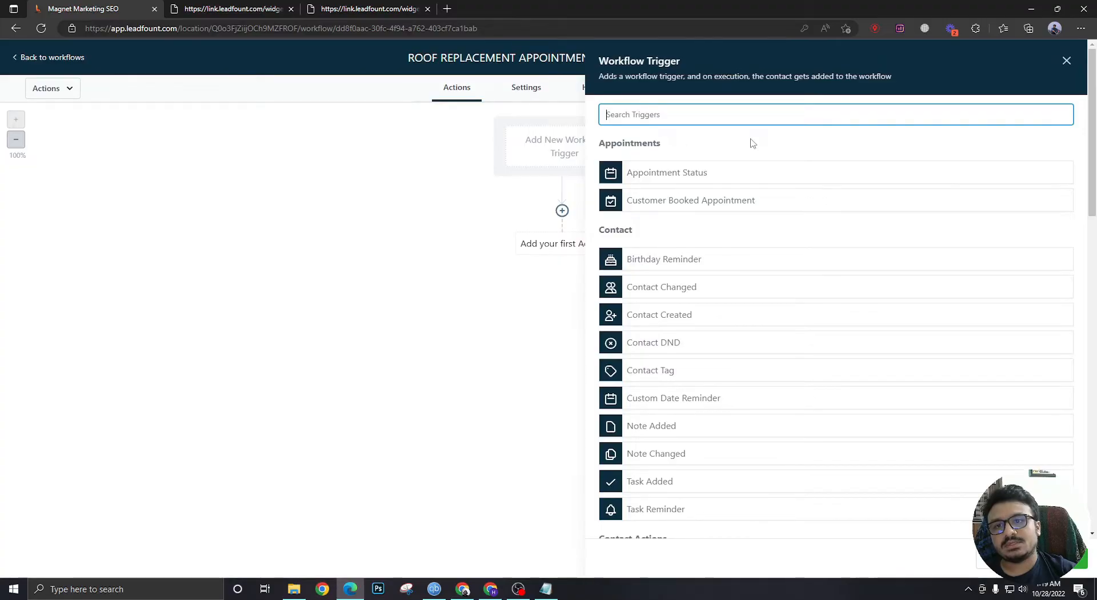
mouse_move(718, 212)
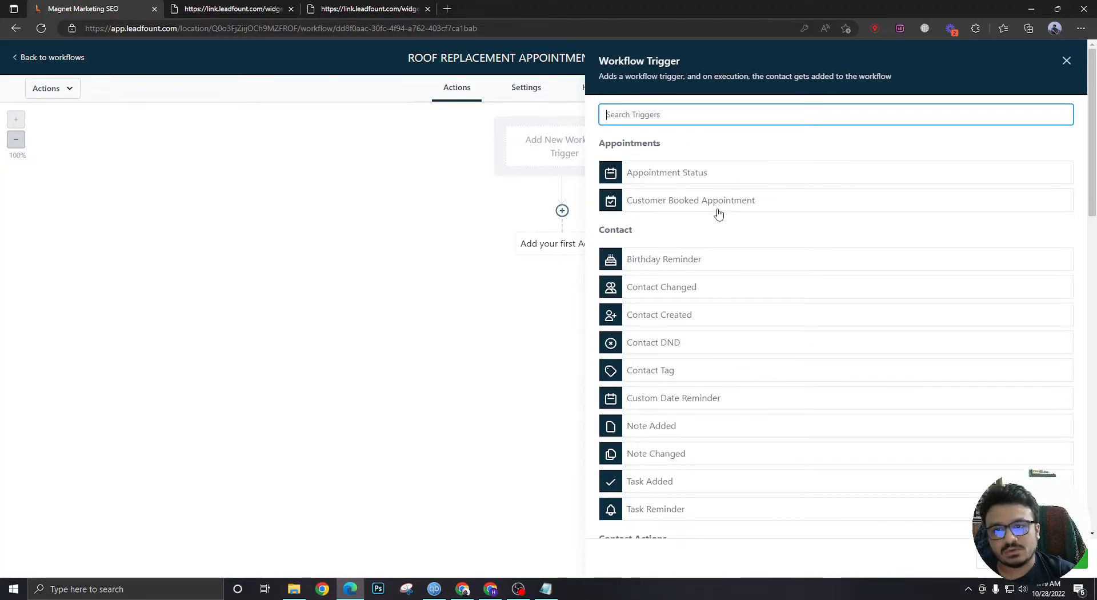
mouse_move(737, 225)
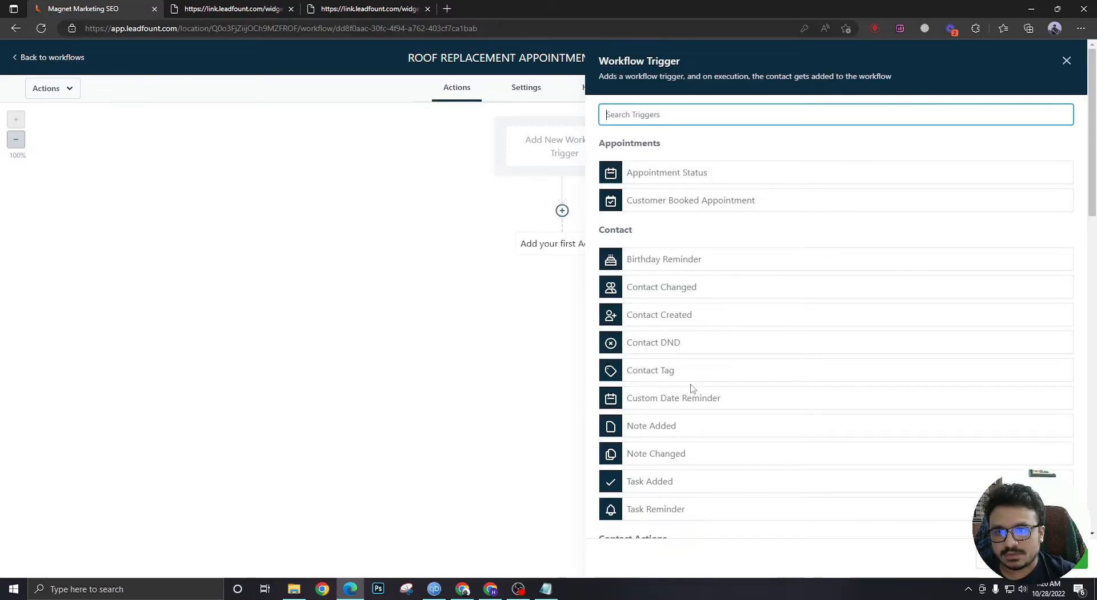
mouse_move(687, 211)
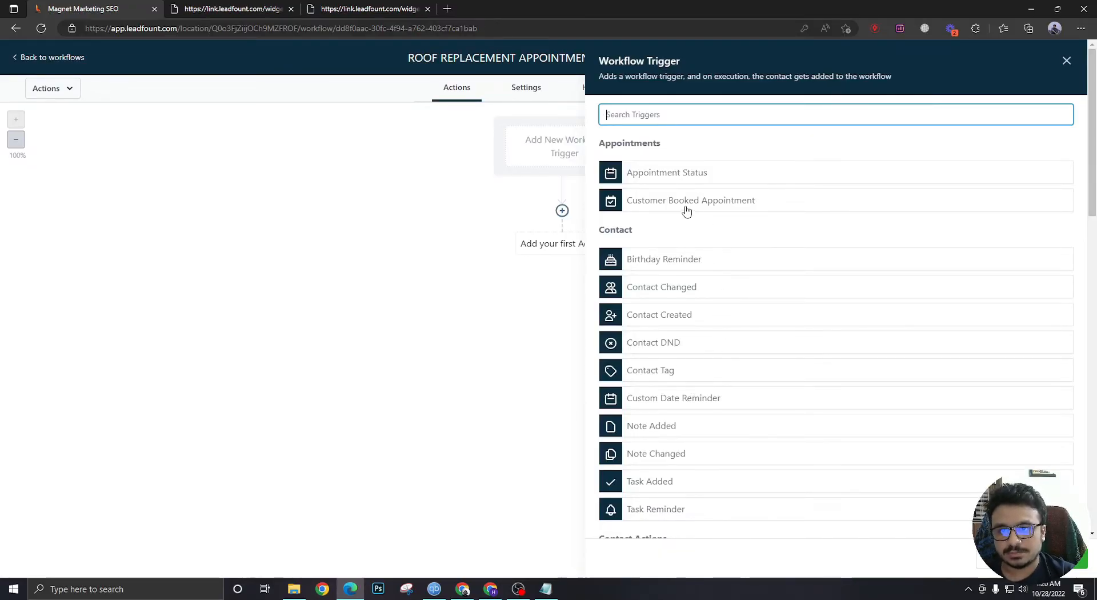
click(691, 200)
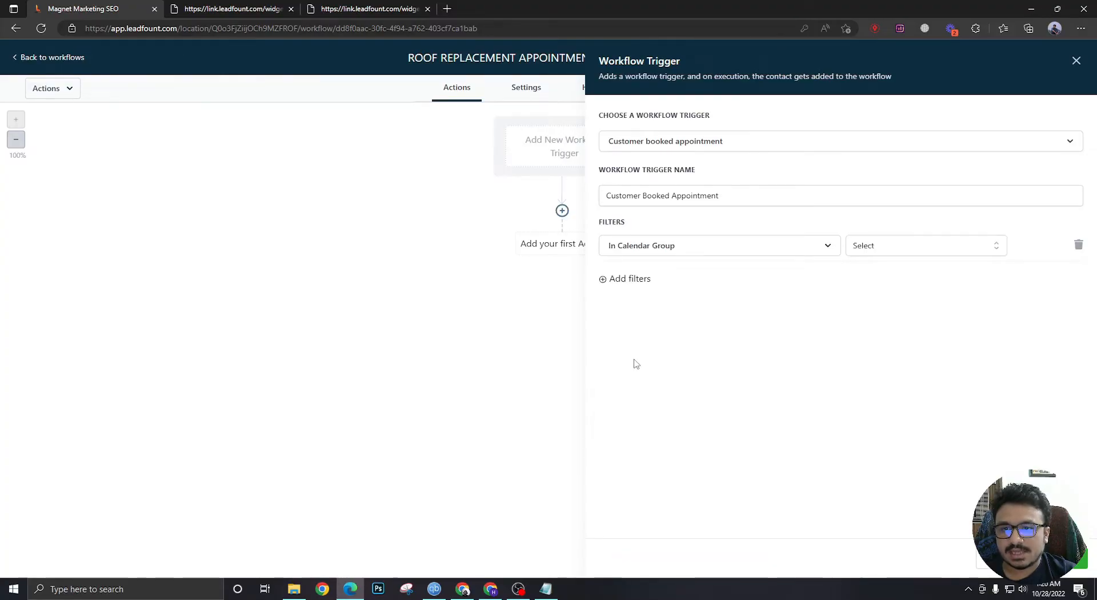
click(926, 246)
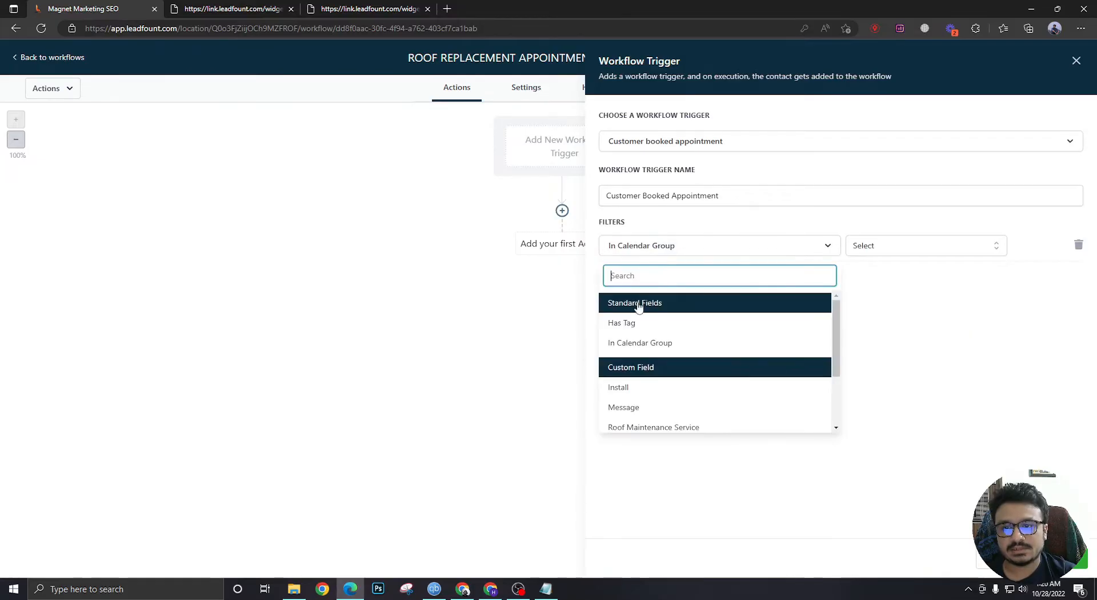
click(1080, 244)
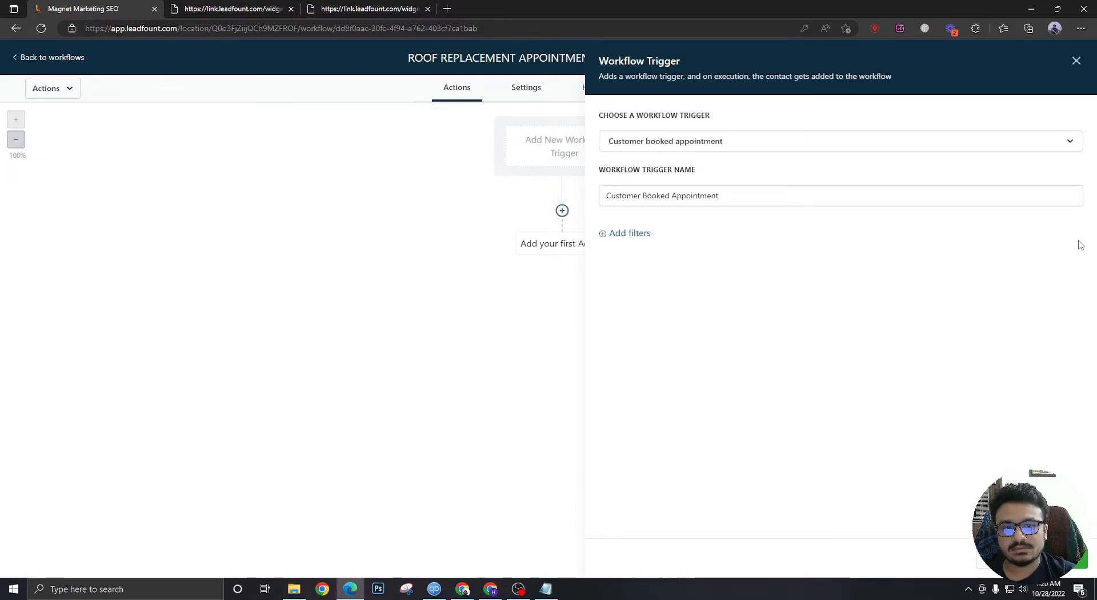
click(630, 233)
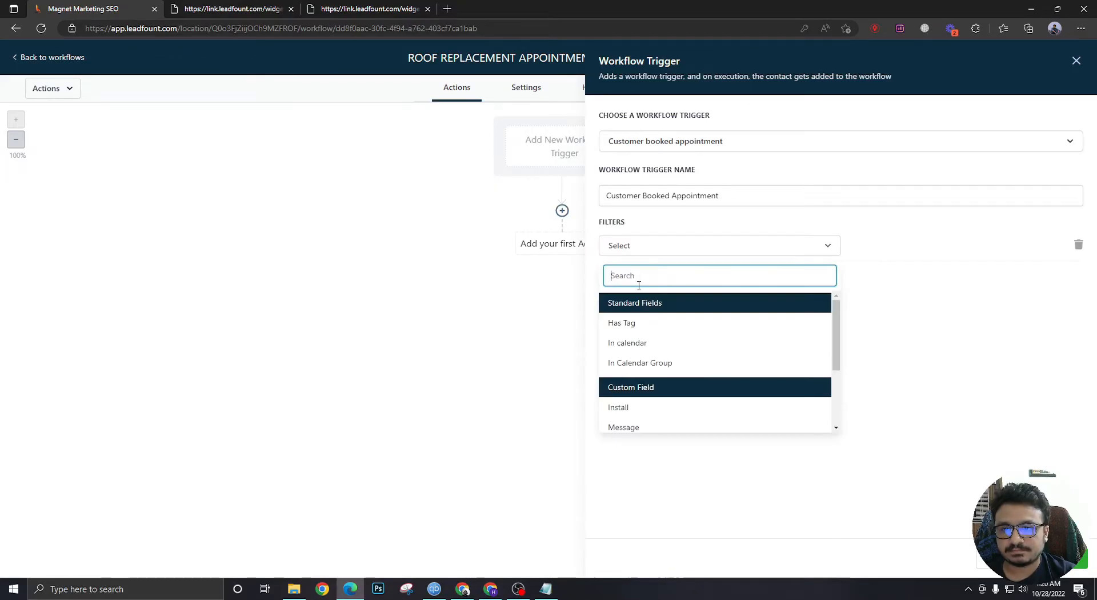
Filter the trigger to the Roof Replacement Discussion calendar group and save it.
click(627, 343)
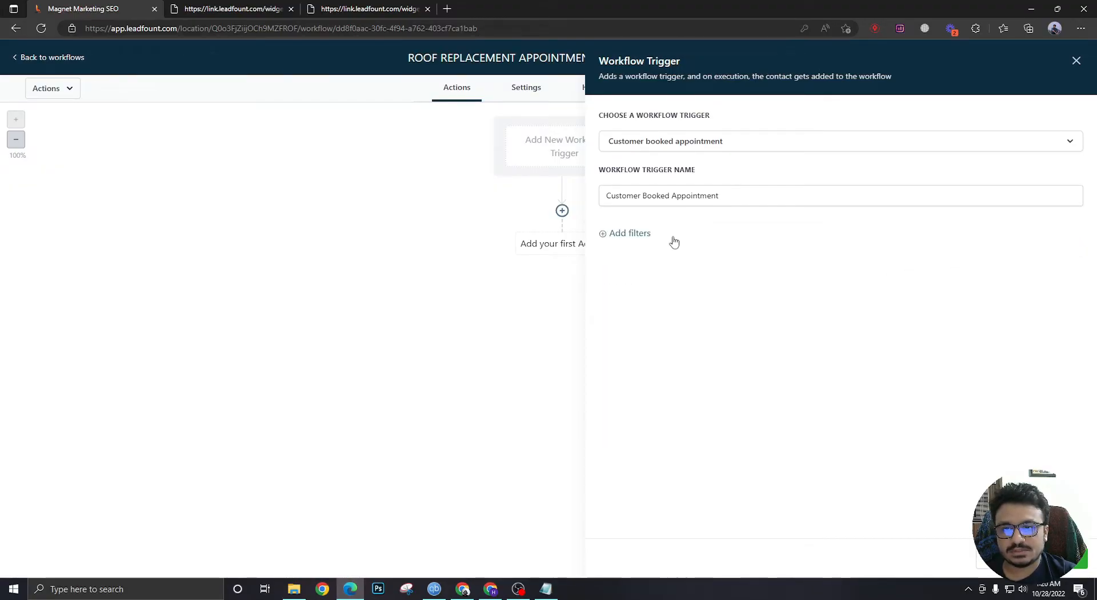
click(624, 233)
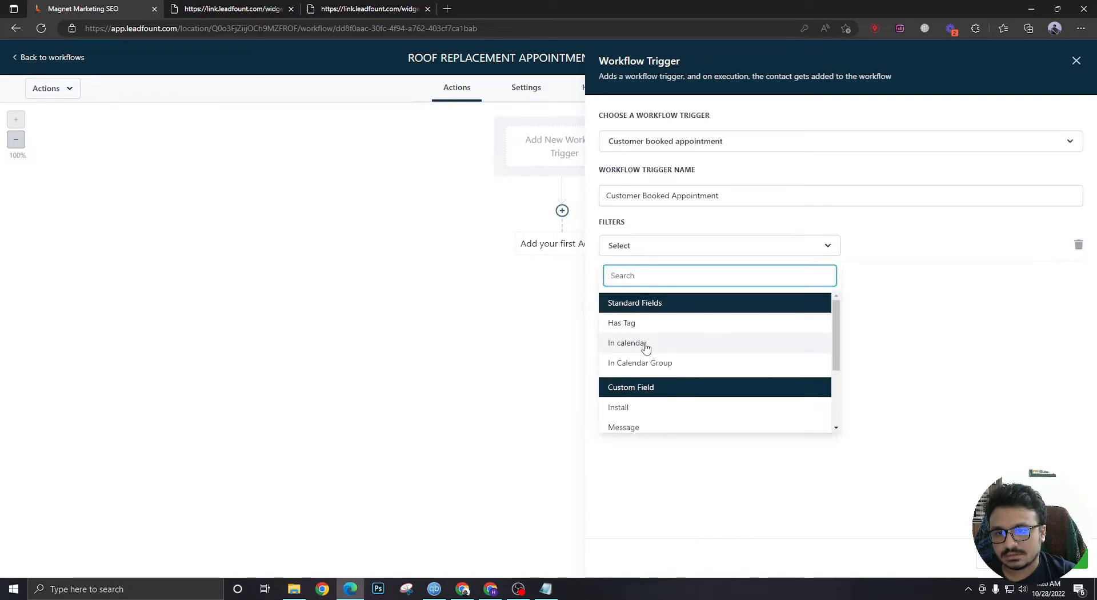
click(640, 363)
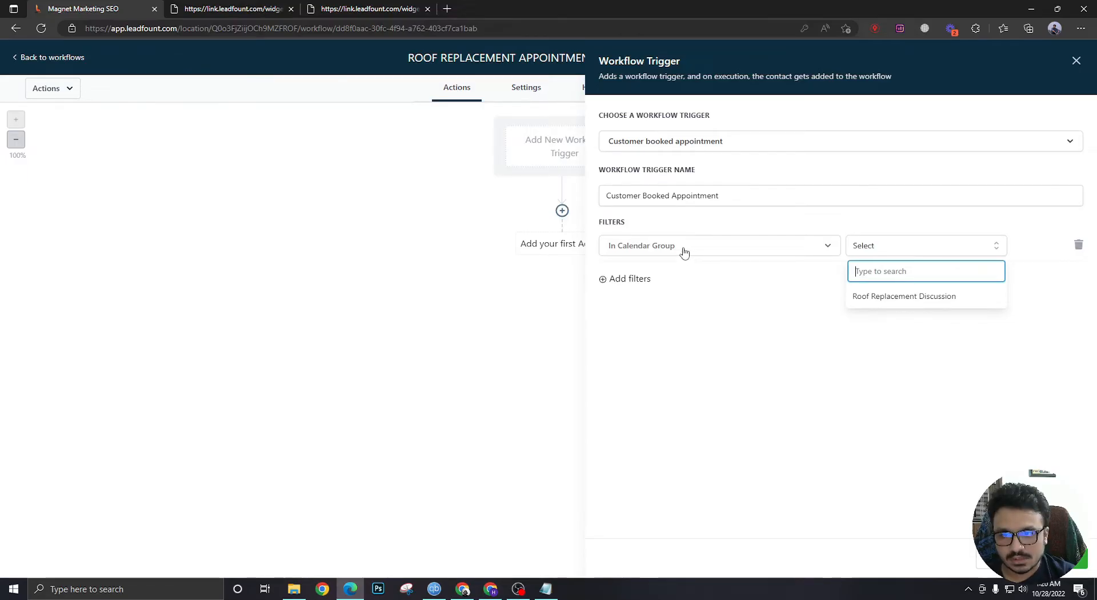
mouse_move(783, 290)
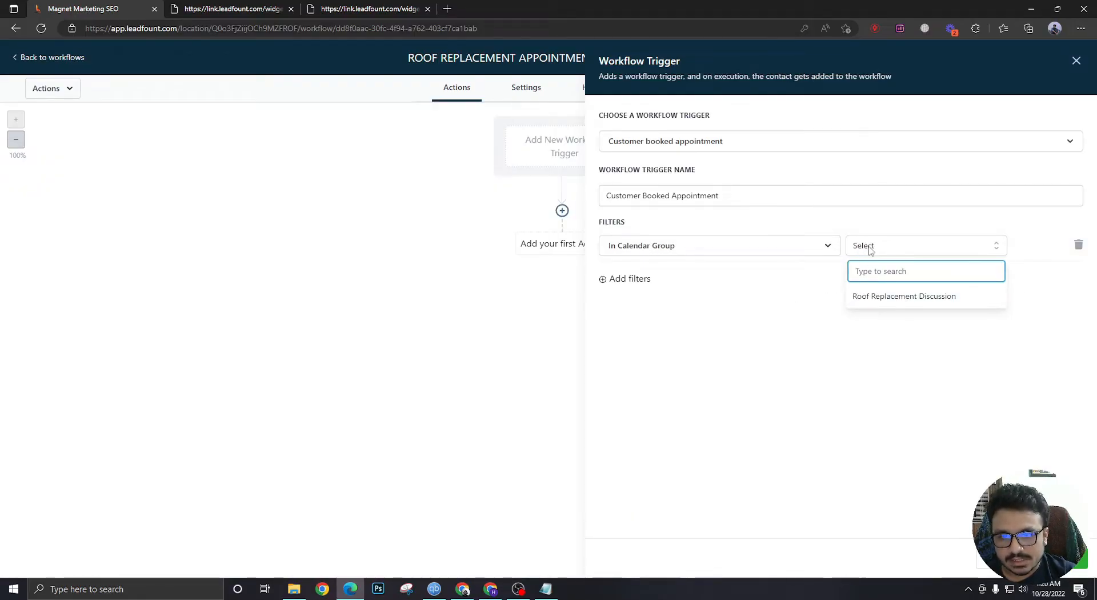
click(903, 296)
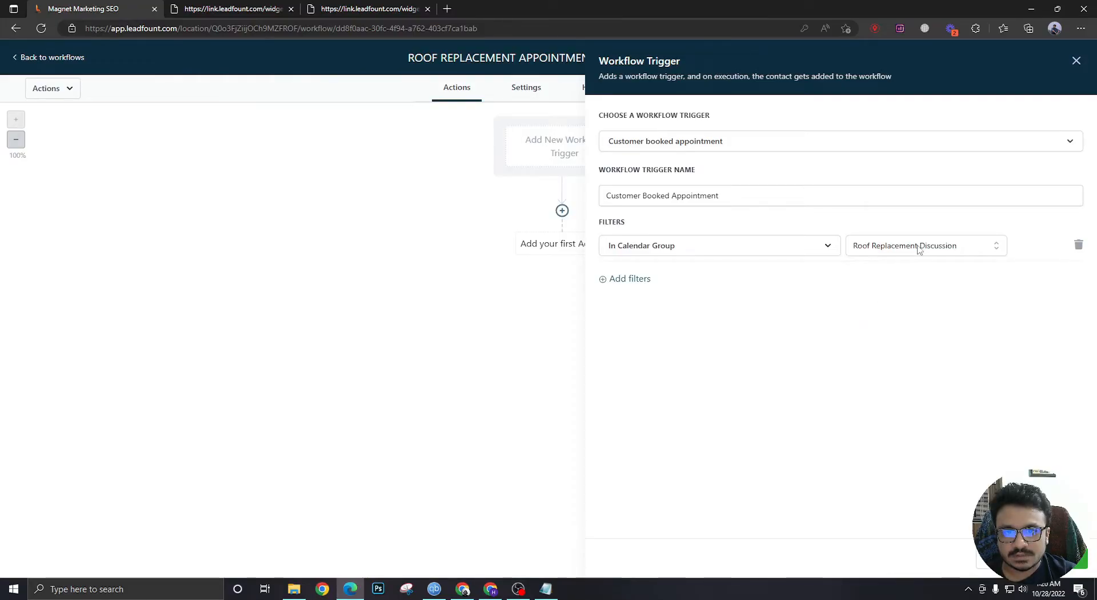
click(1077, 60)
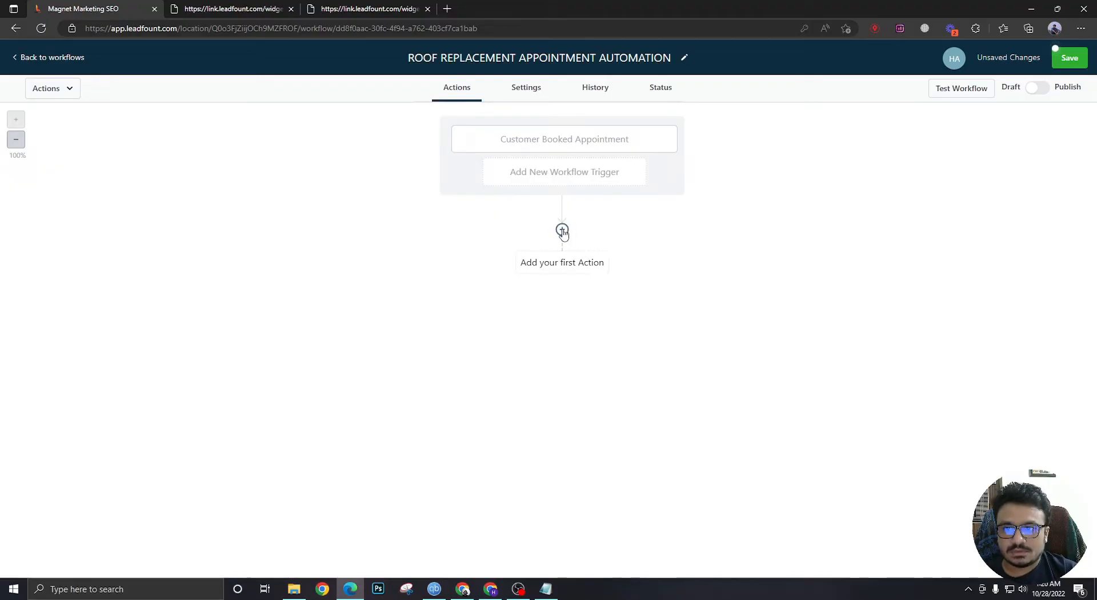
Add Send Email as the first action under the trigger.
click(562, 231)
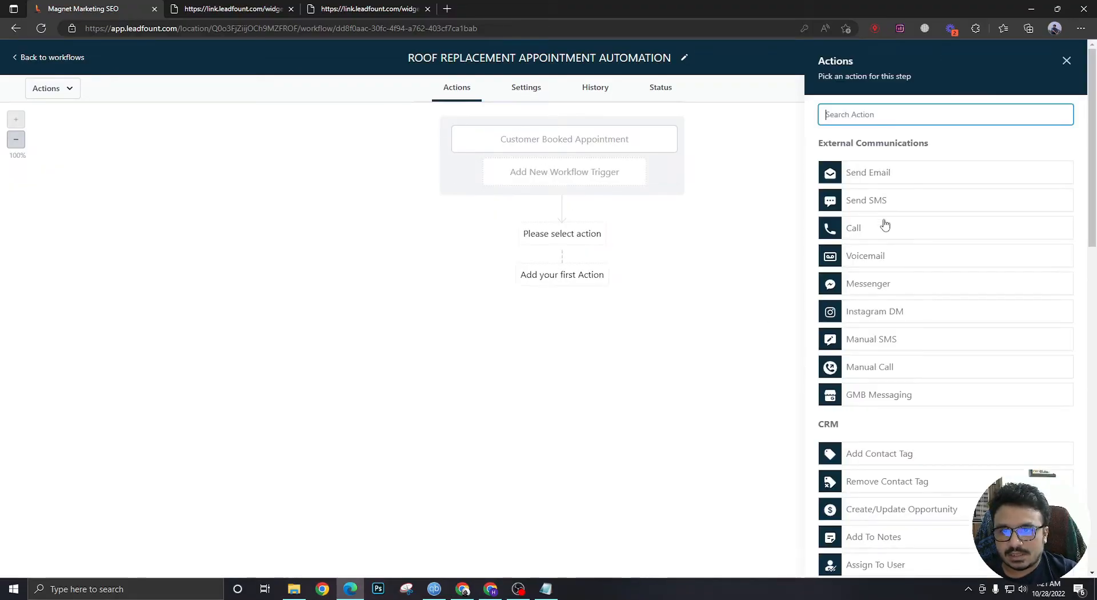
mouse_move(890, 185)
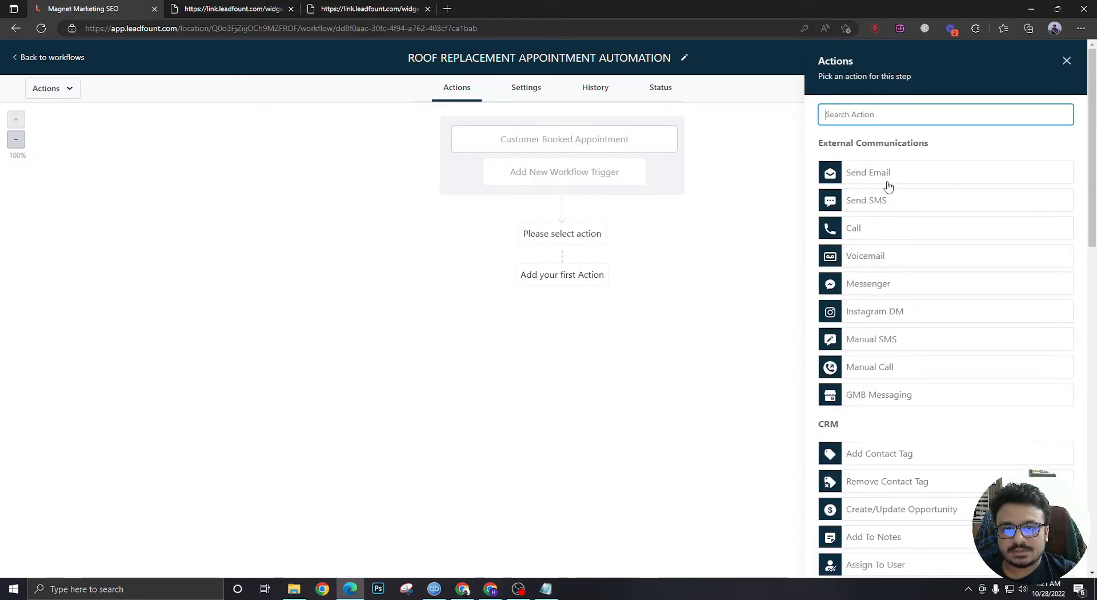
click(868, 172)
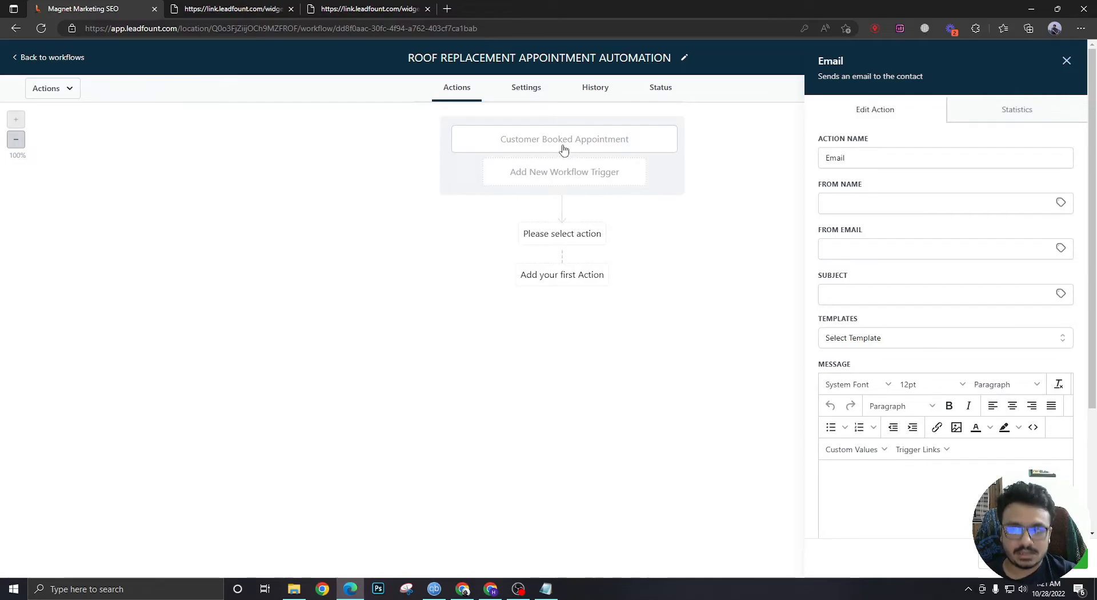
mouse_move(1020, 370)
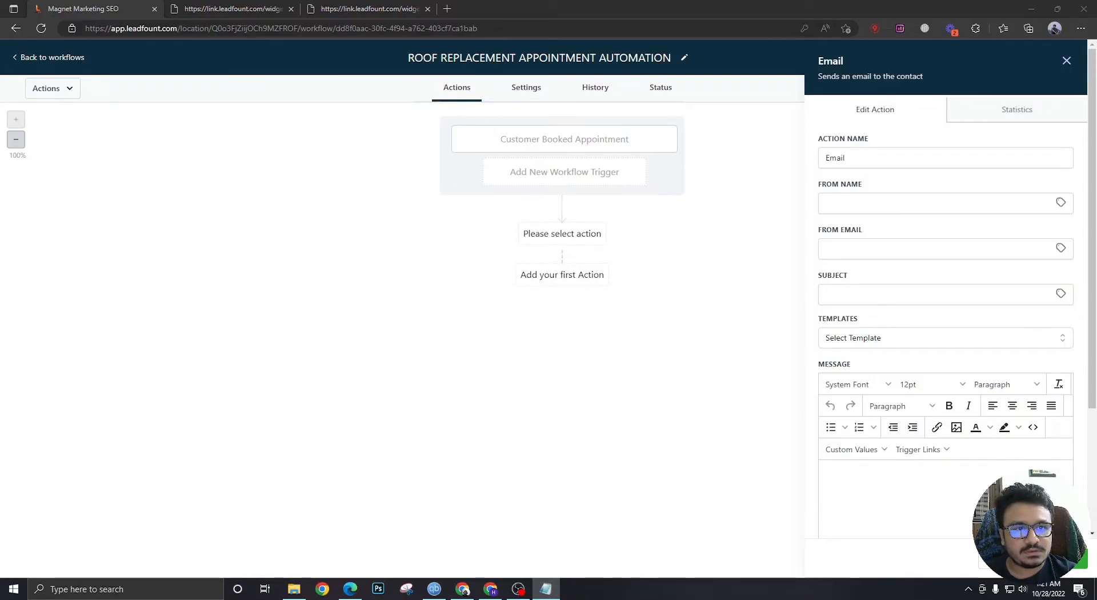
mouse_move(643, 178)
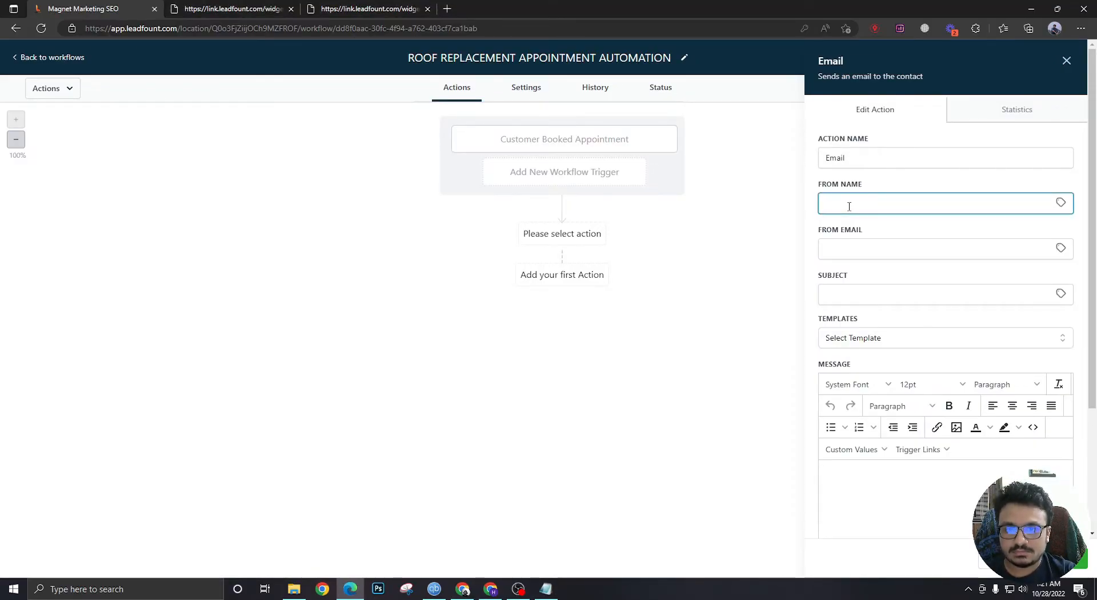
Set sender Everlasting Contractors, the info@ address, and subject 'Appointment Confirmation with {{location.name}}'.
text(Everlasting Contractors)
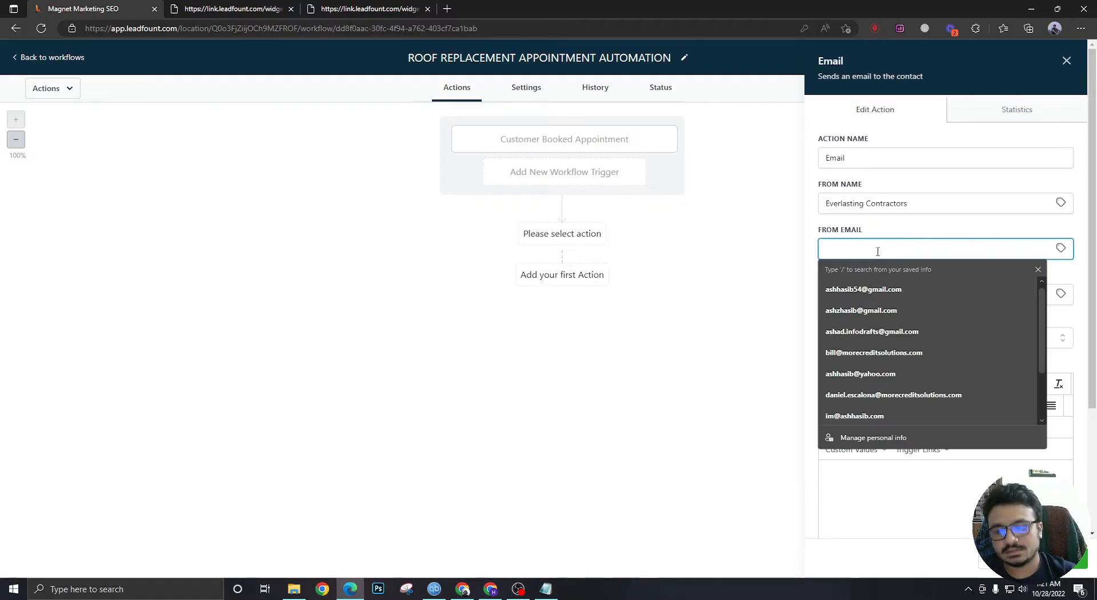
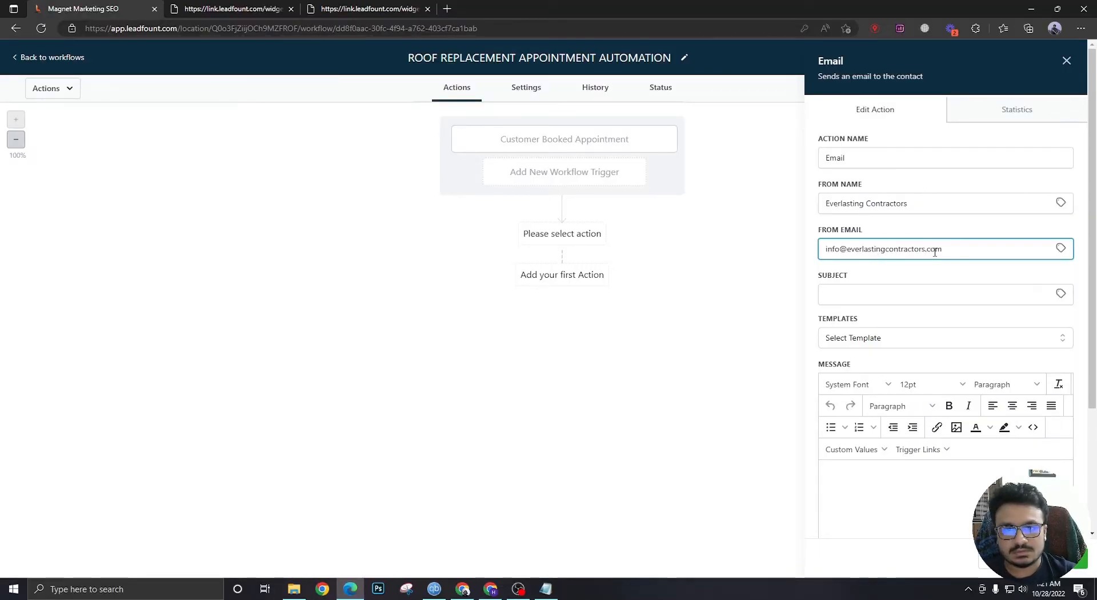
text(Appointment Confirmation with {{location.name}})
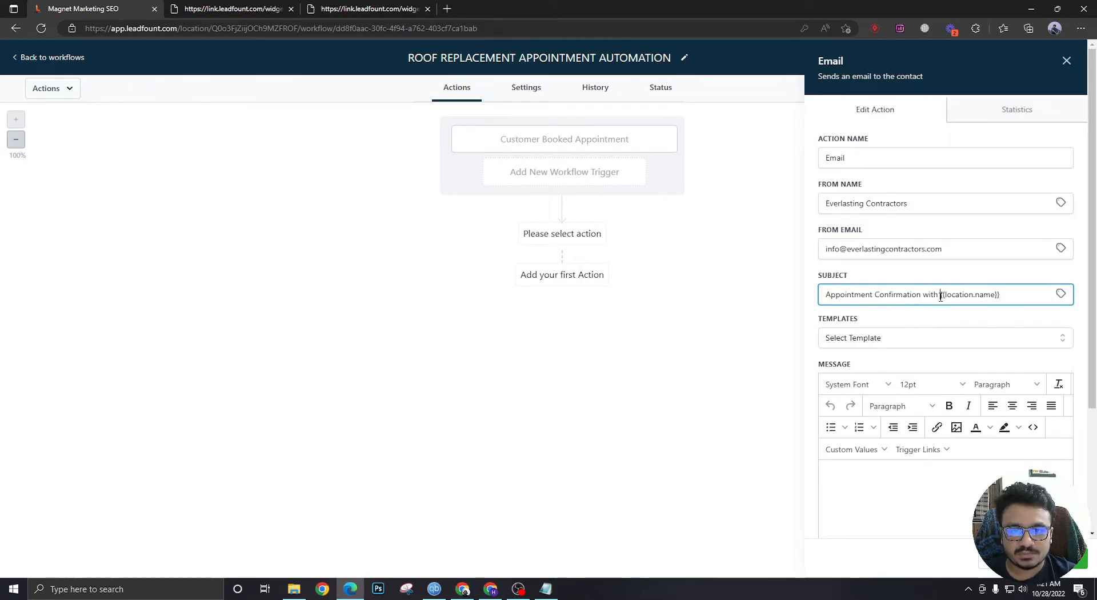
double_click(969, 294)
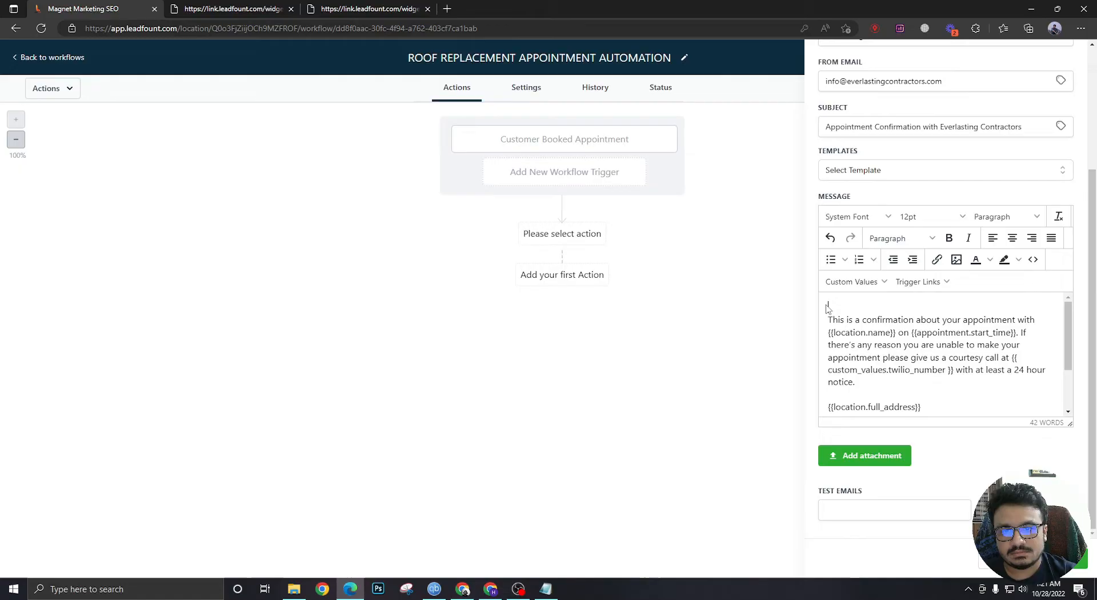
Start the email body with 'Hi' followed by the contact's first name merge field.
text(Hi)
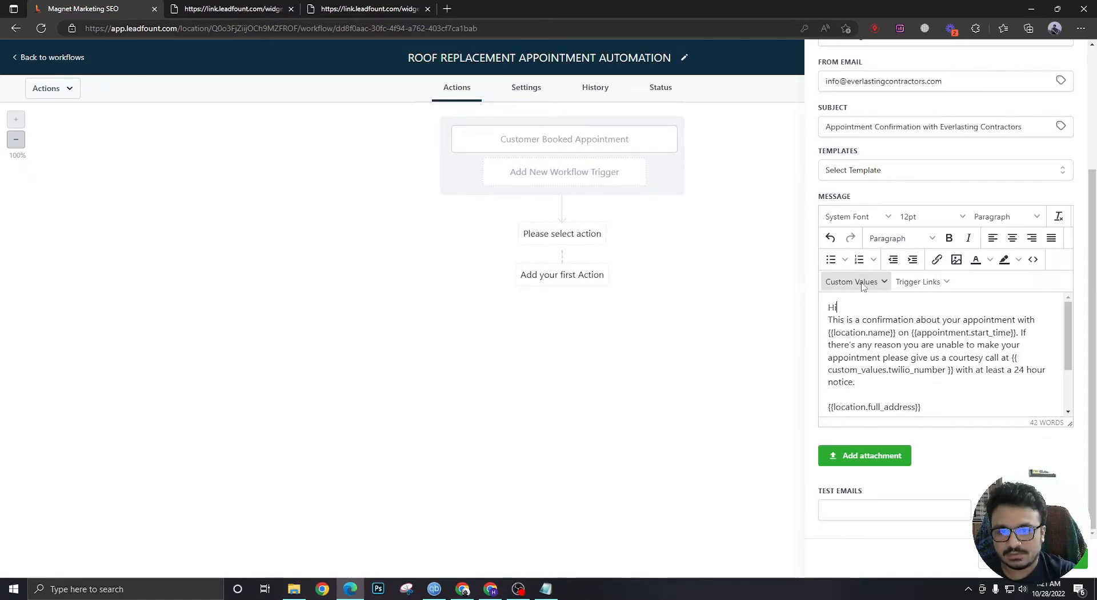
click(851, 281)
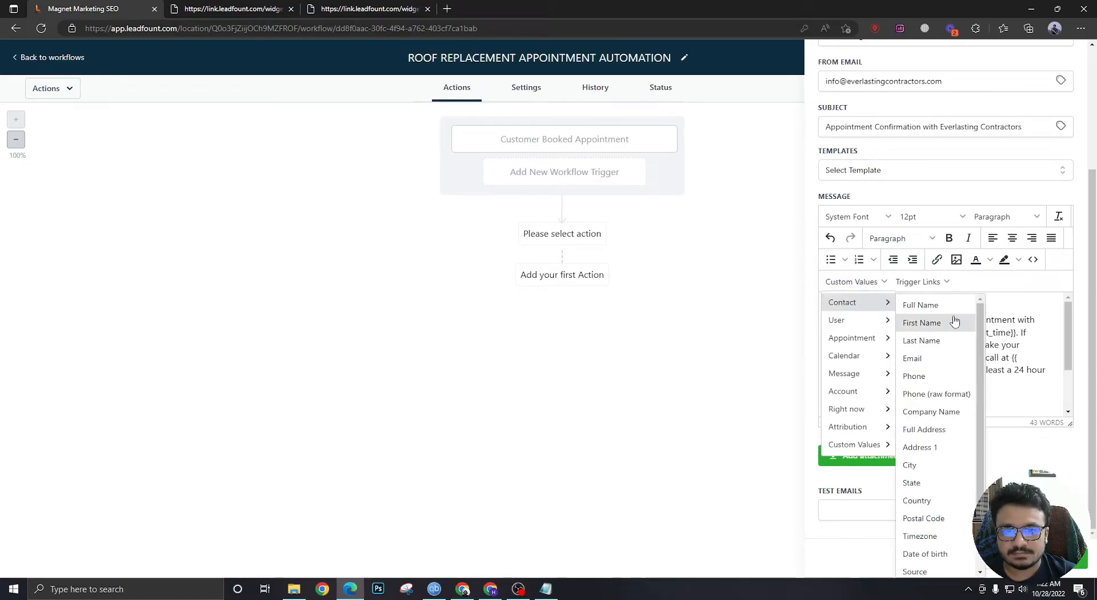
click(922, 322)
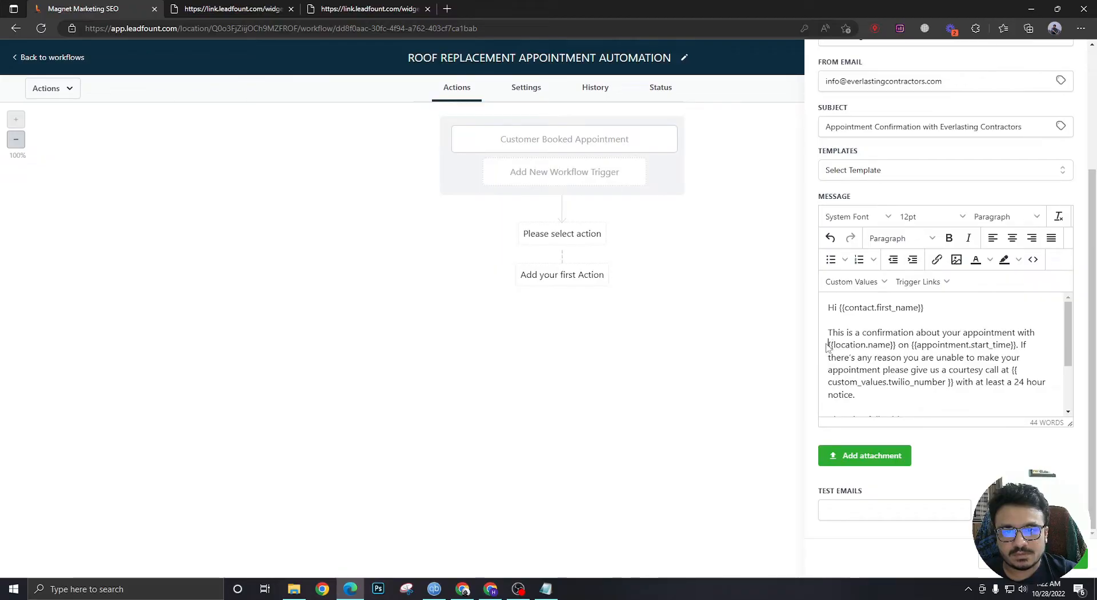
Adjust the appointment start time placeholder using the appointment merge fields.
double_click(862, 344)
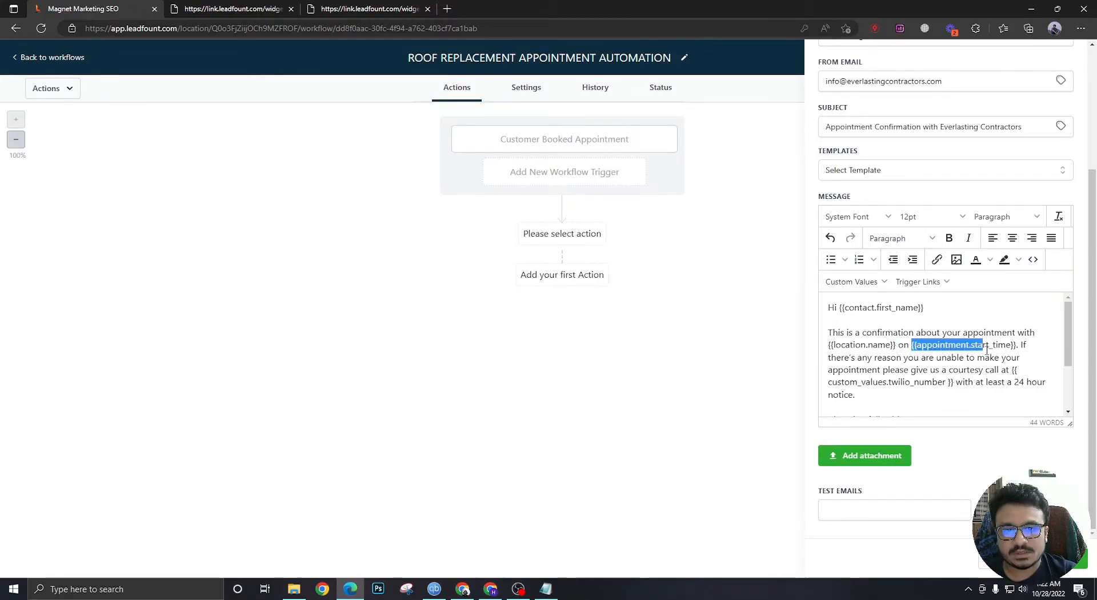
click(1012, 344)
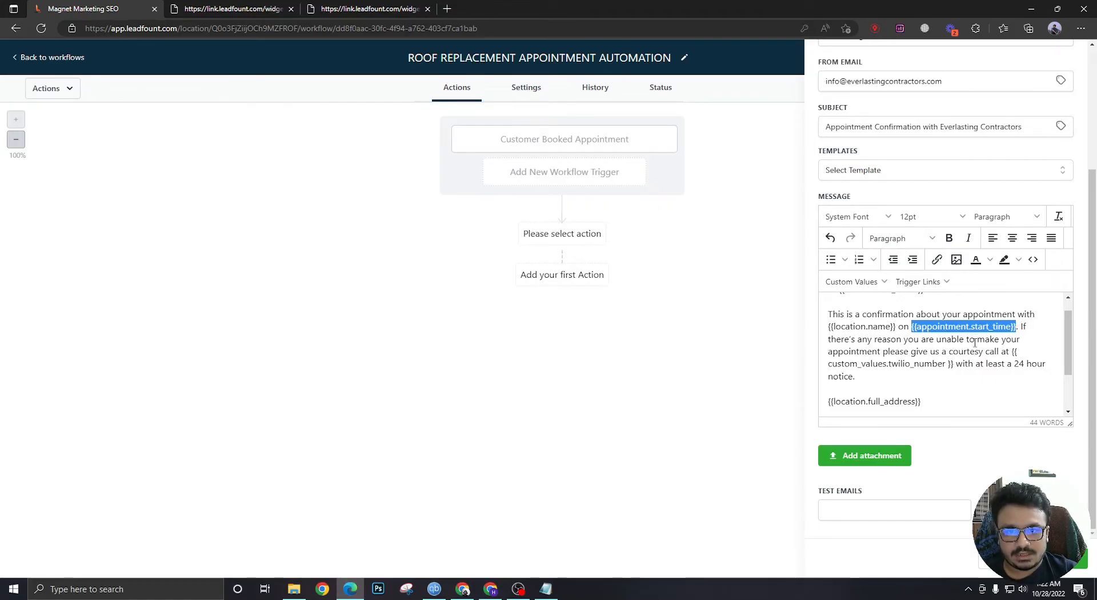
click(852, 281)
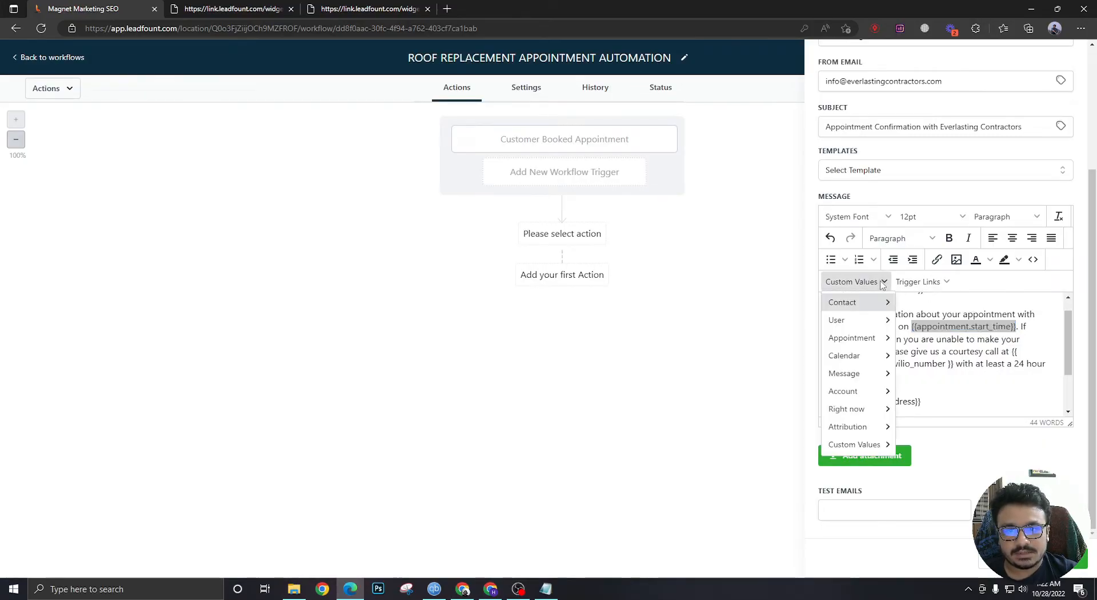
mouse_move(876, 356)
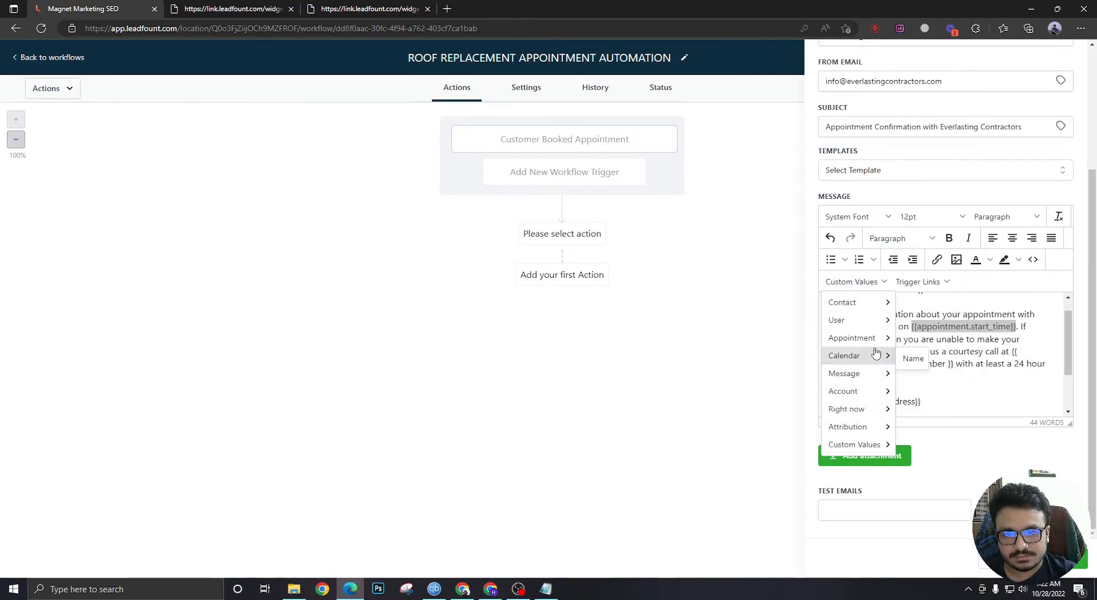
click(852, 337)
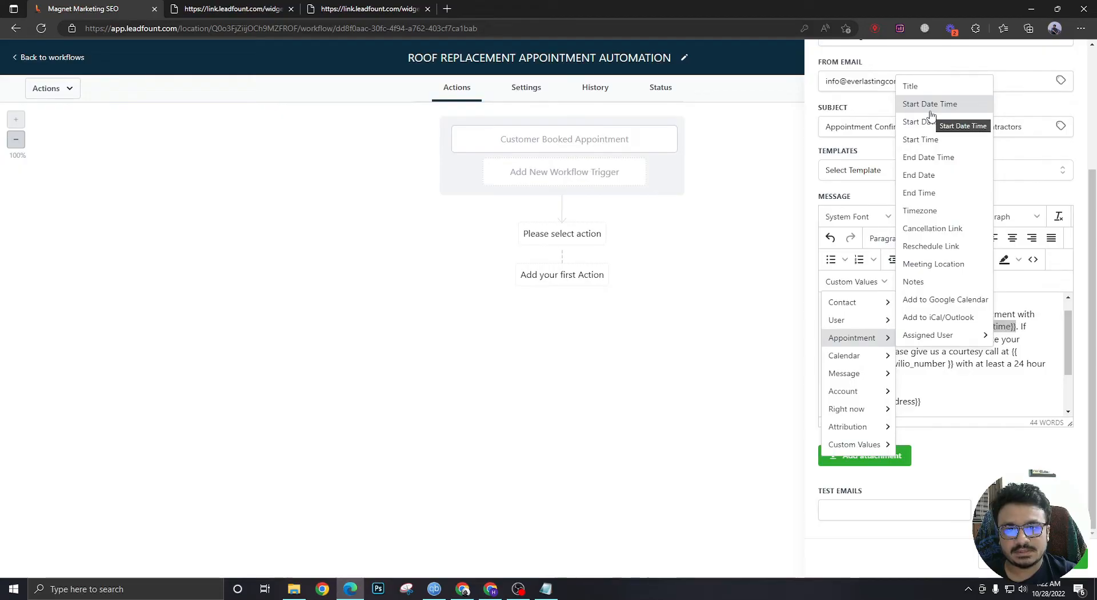
mouse_move(913, 281)
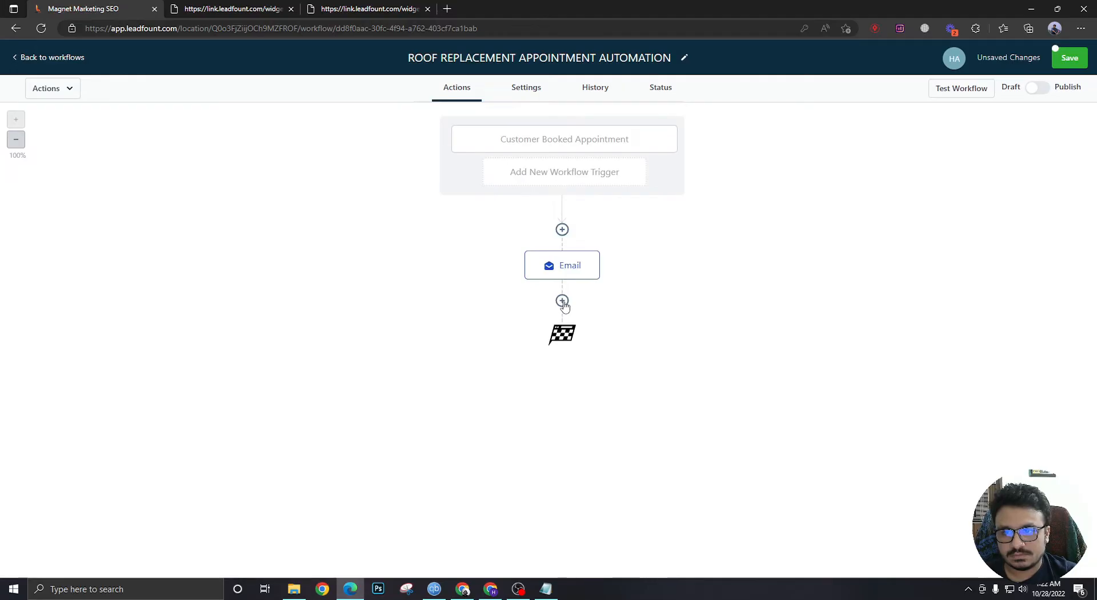
Add an SMS step with the appointment reminder message using location, start time and address fields.
click(563, 301)
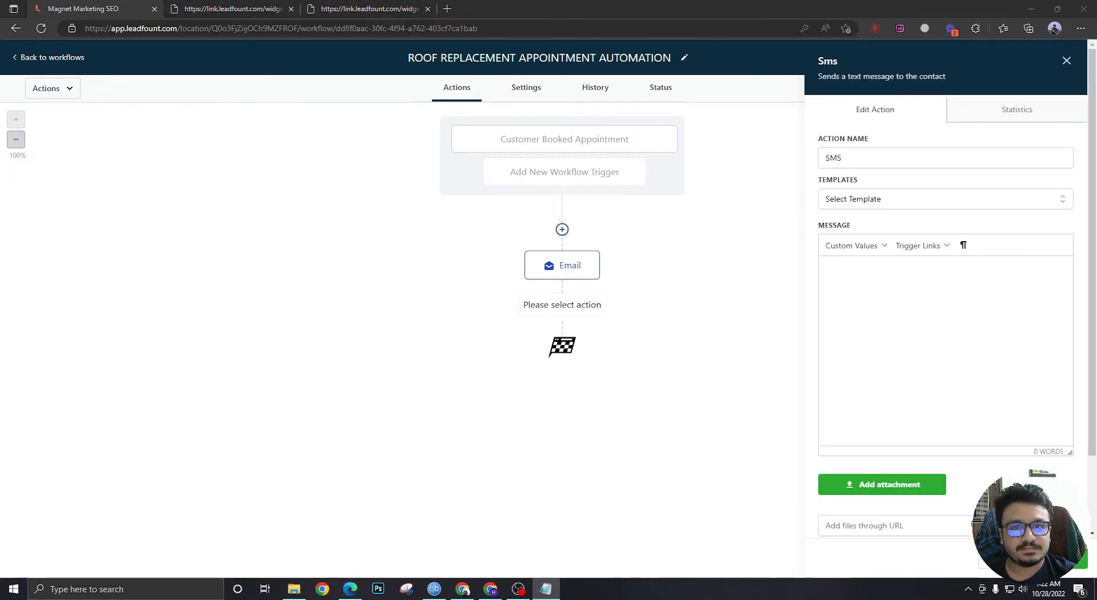
text(We have you down for an appointment with {{location.name}} at {{appointment.start_time}}. We are located at {{location.full_address}}. Please let us know 24 hours in advance if you need to reschedule. See you then!)
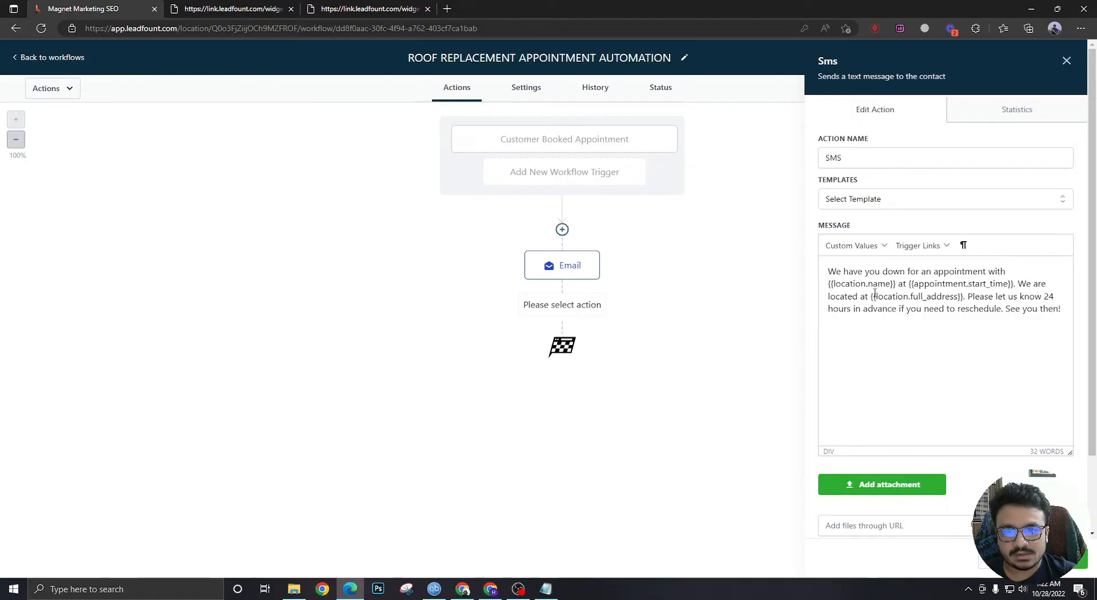
double_click(917, 296)
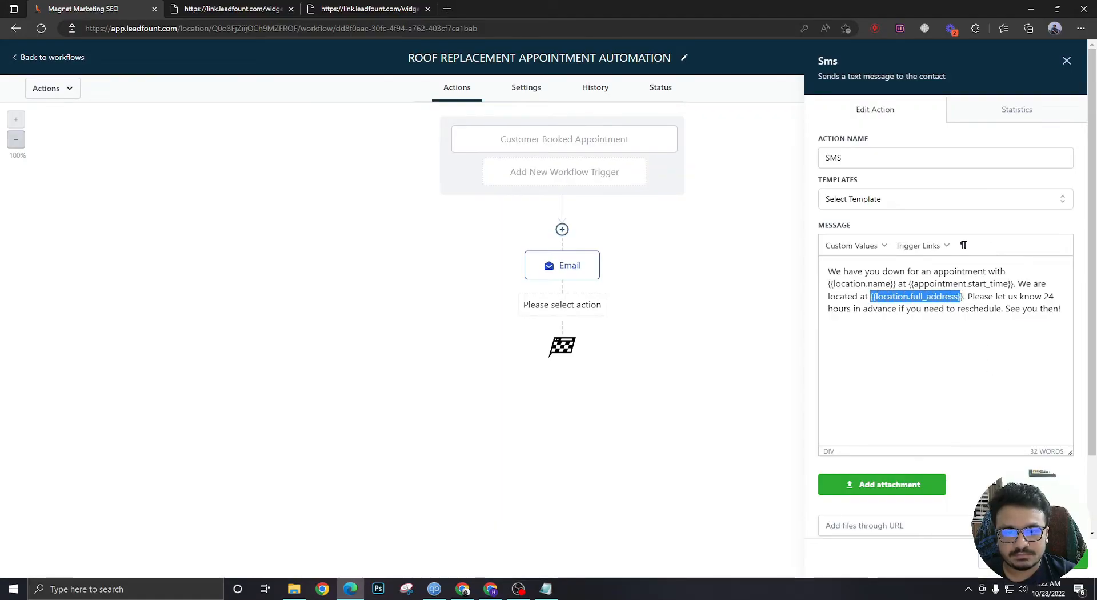
click(1067, 59)
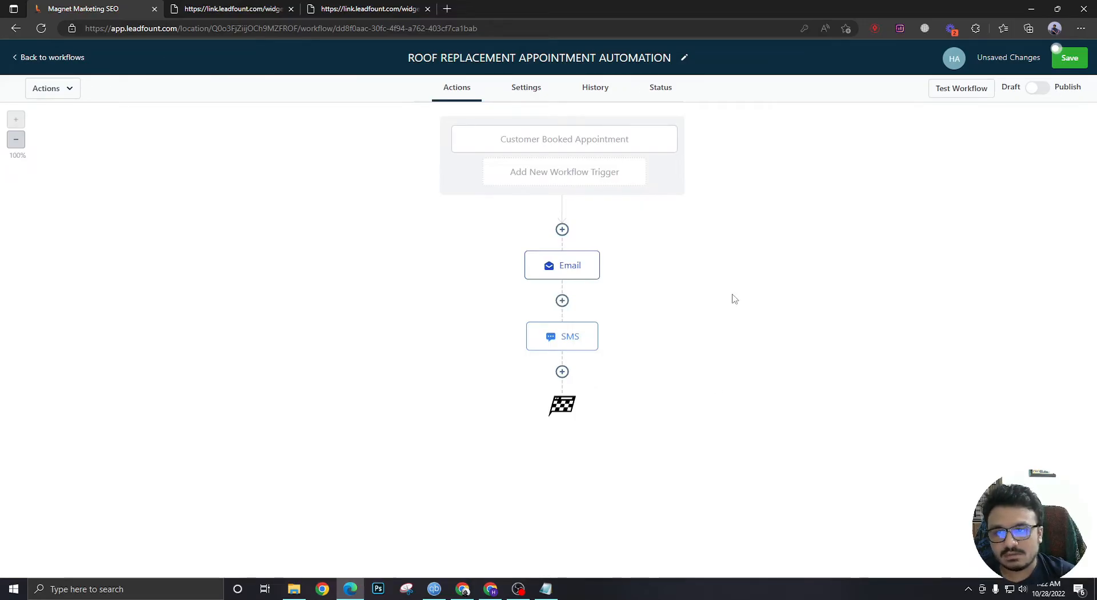
mouse_move(725, 287)
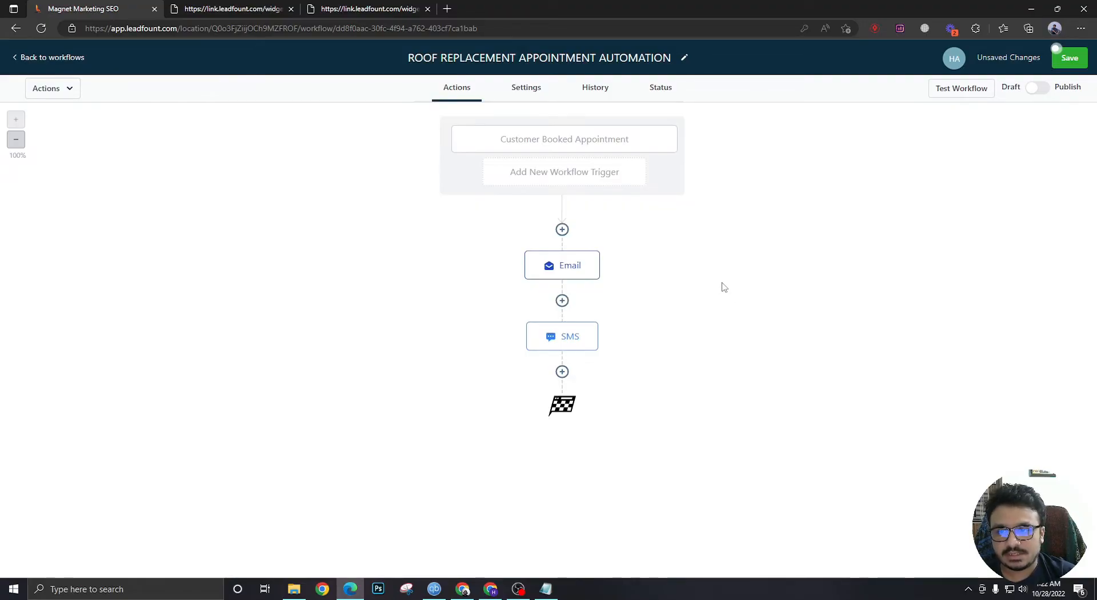
mouse_move(586, 289)
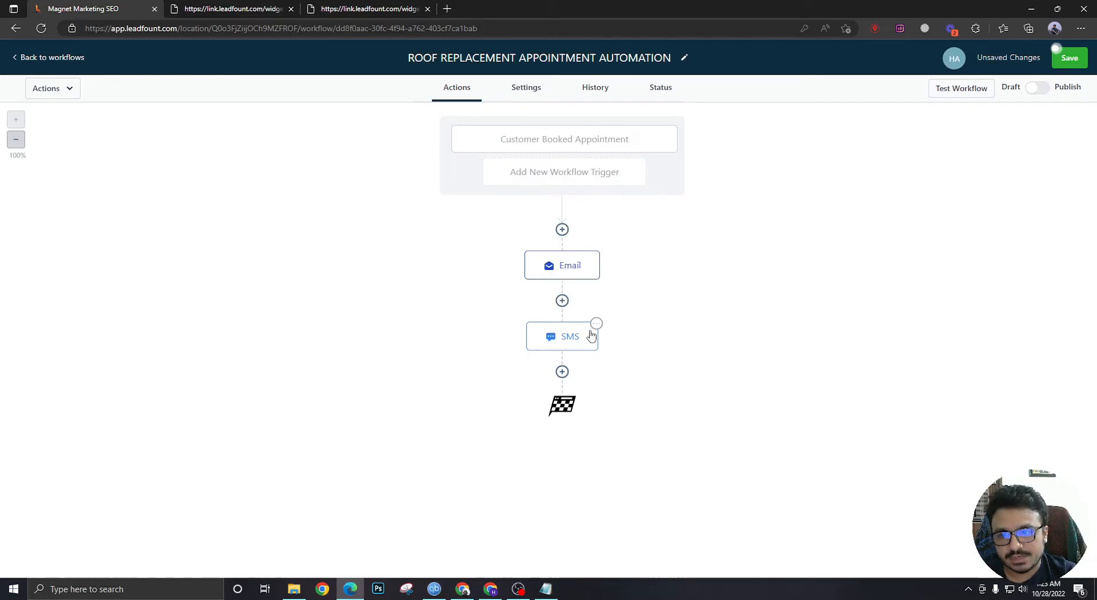
mouse_move(572, 319)
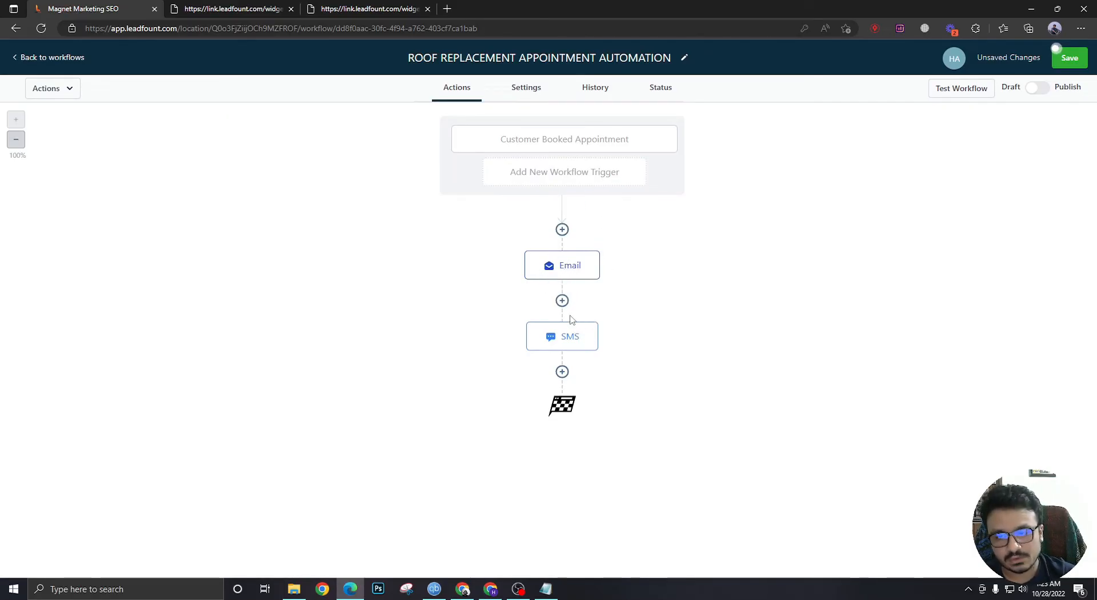
Add a Wait step set to 1 day before the appointment time.
click(562, 371)
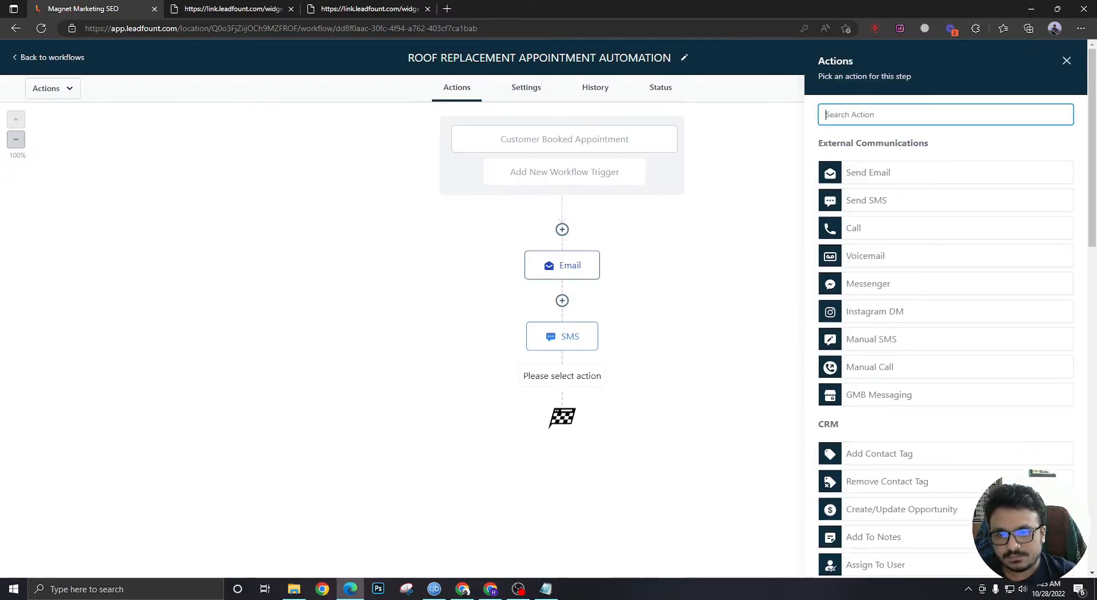
scroll(down, 3)
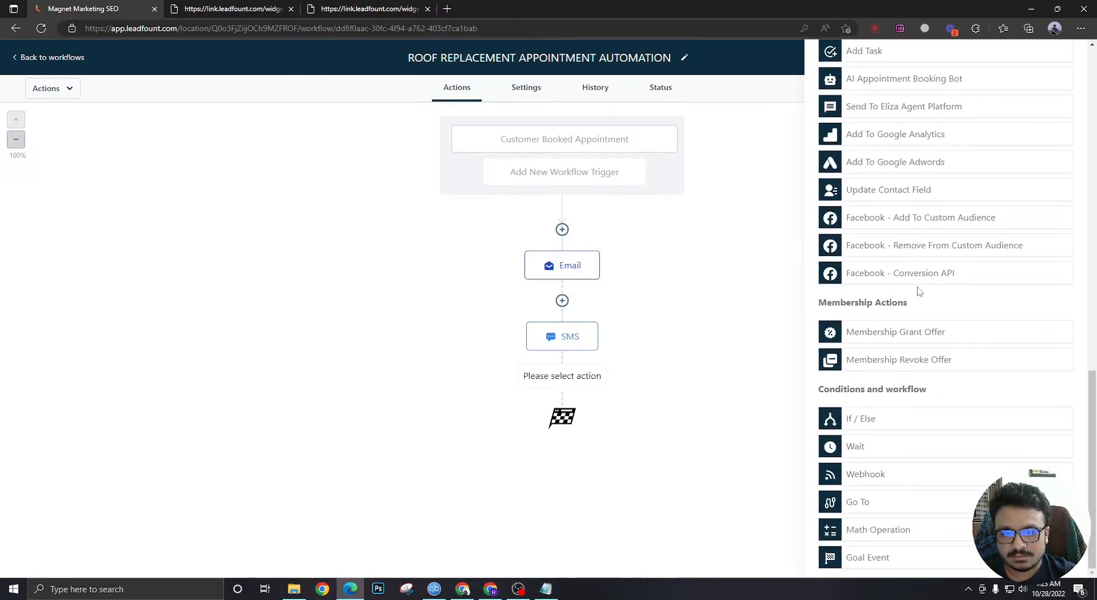
mouse_move(868, 451)
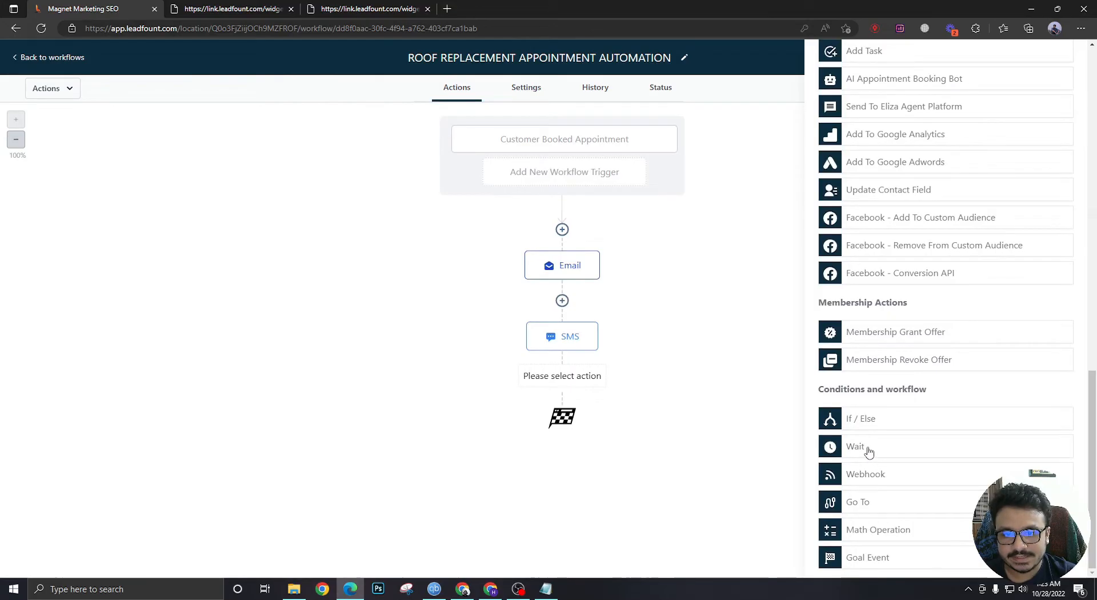
click(867, 446)
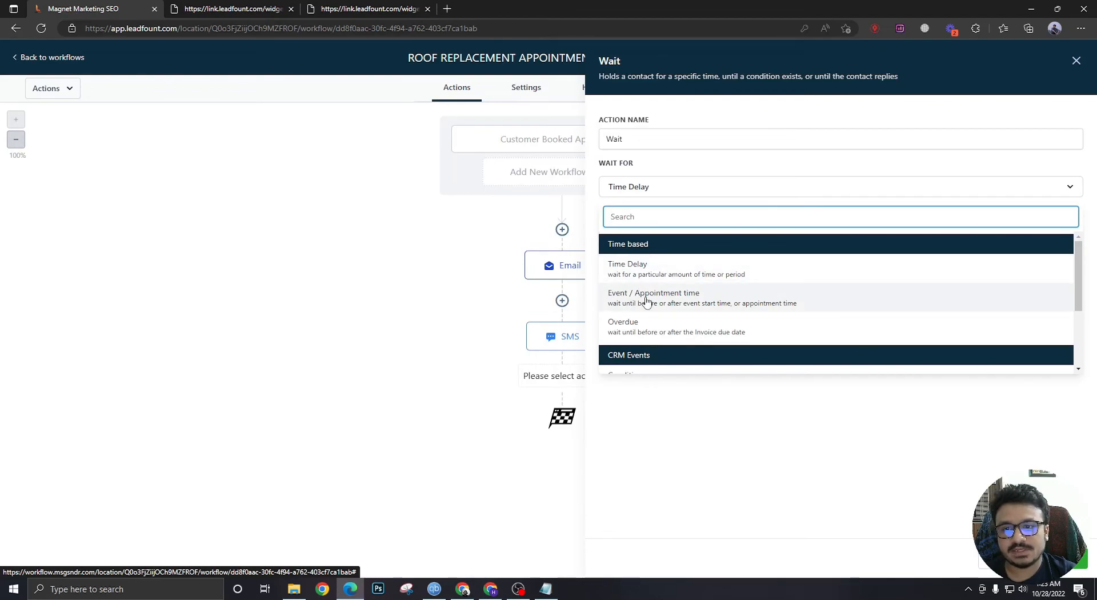
click(654, 293)
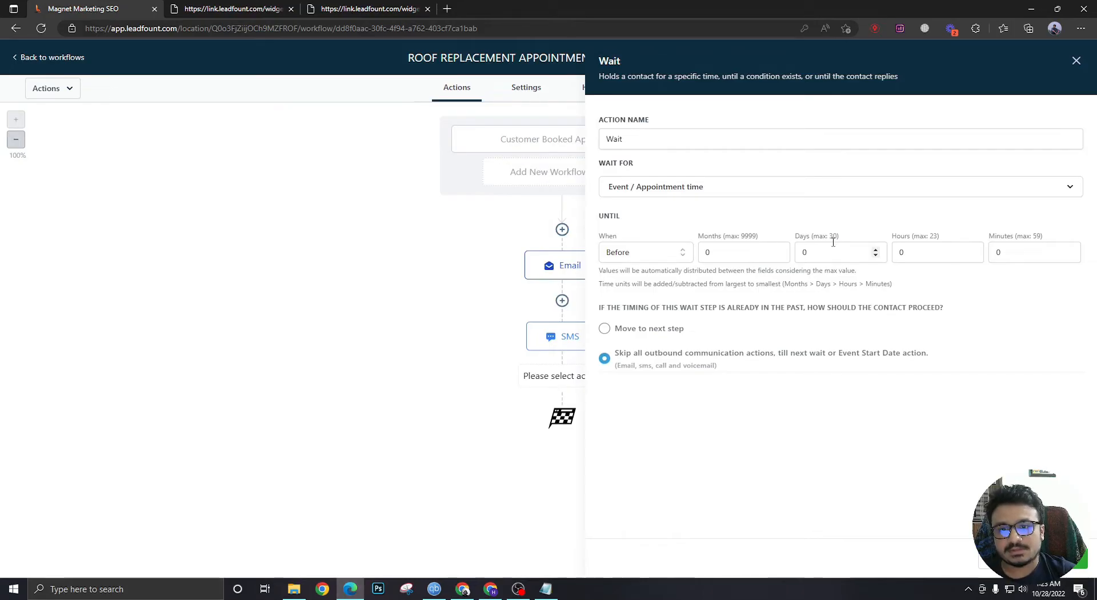
click(834, 251)
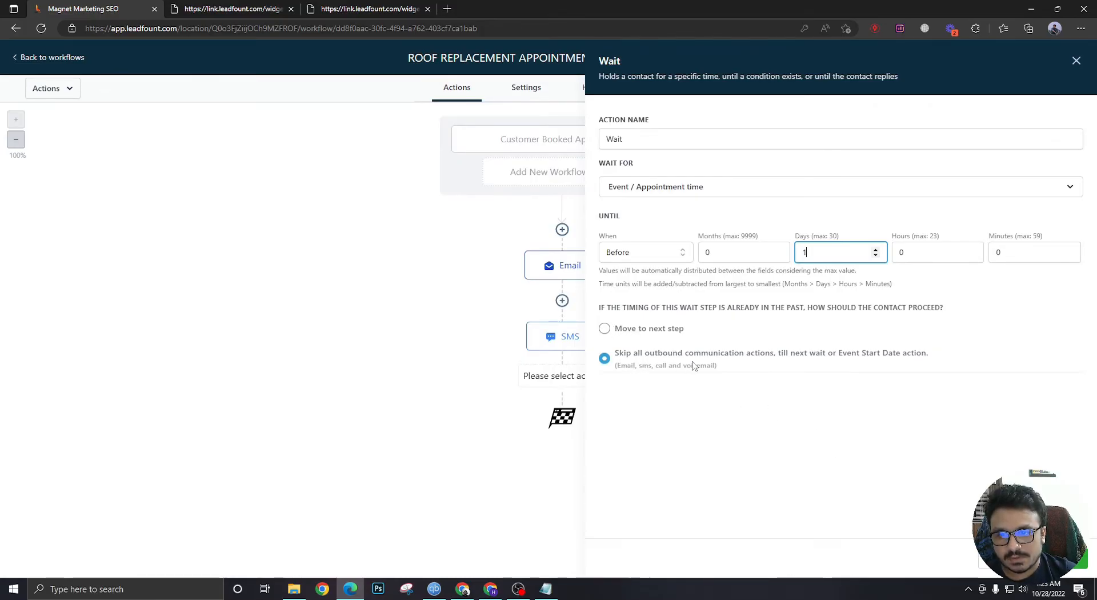
mouse_move(672, 320)
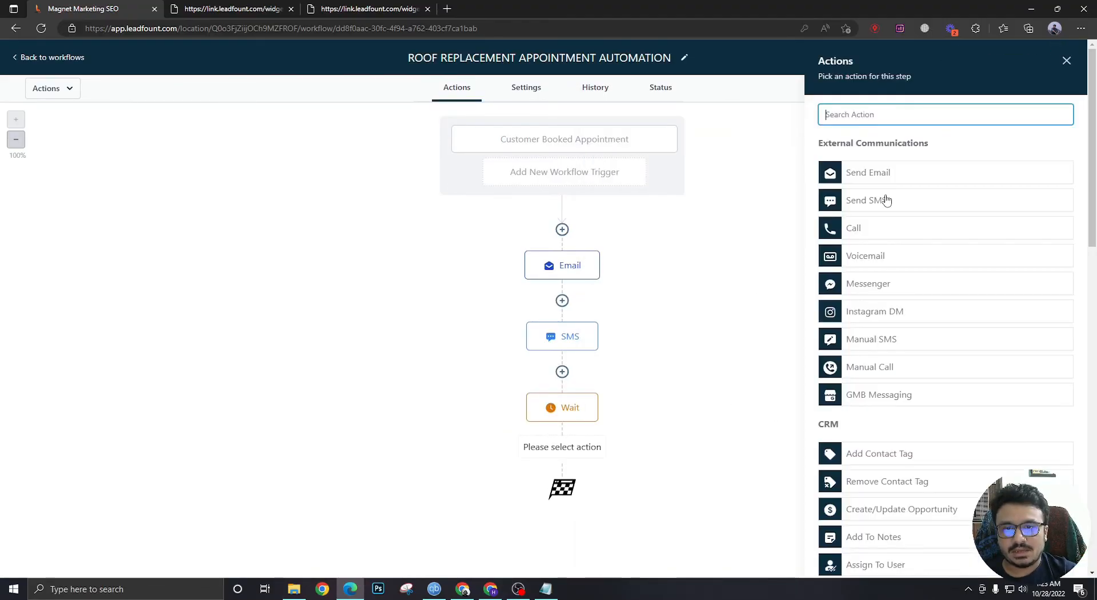
Add a Send SMS reminder step with the template message after the first wait.
click(869, 200)
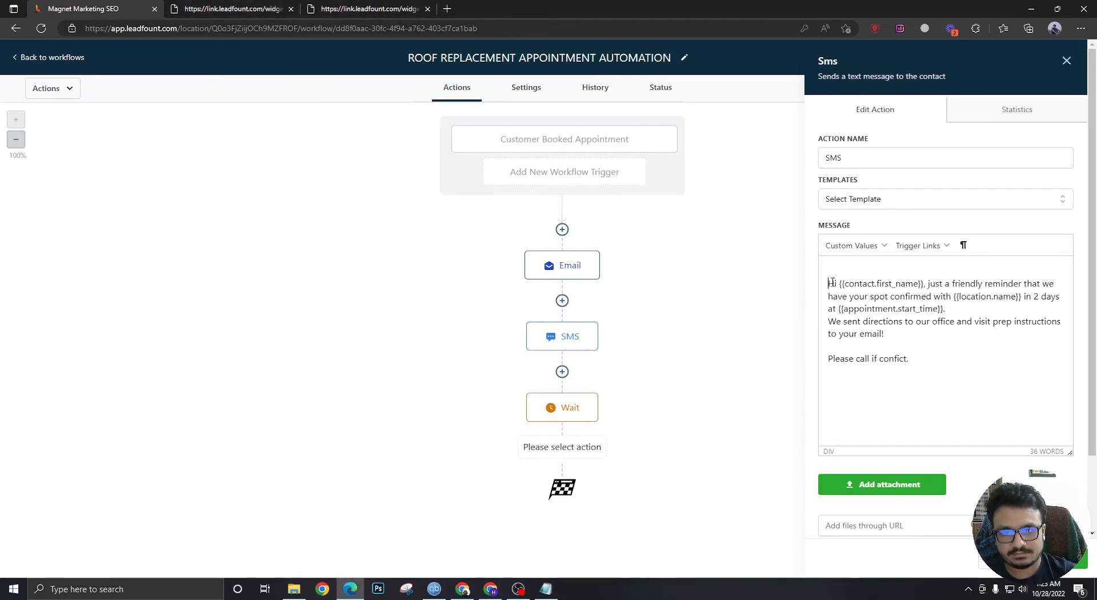
click(1067, 61)
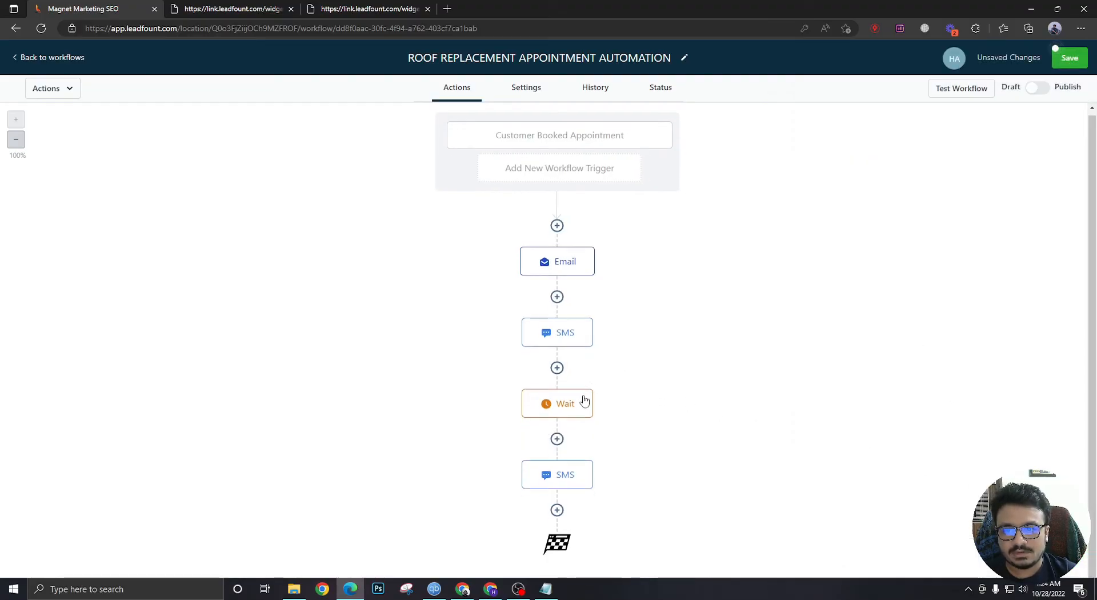
Add a Wait step set to 1 hour before the appointment.
click(557, 510)
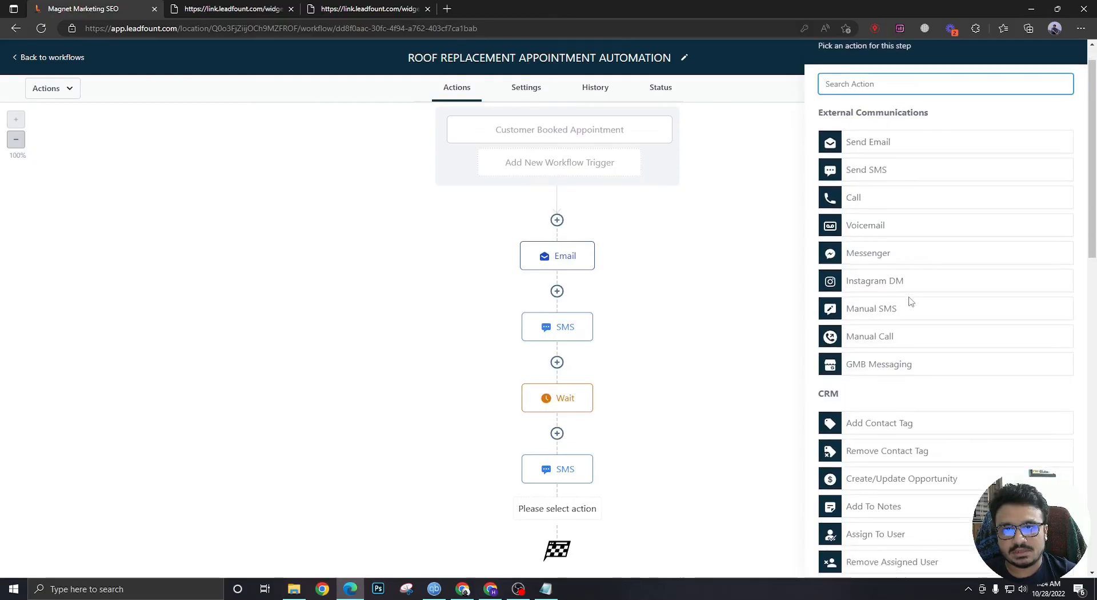
click(556, 398)
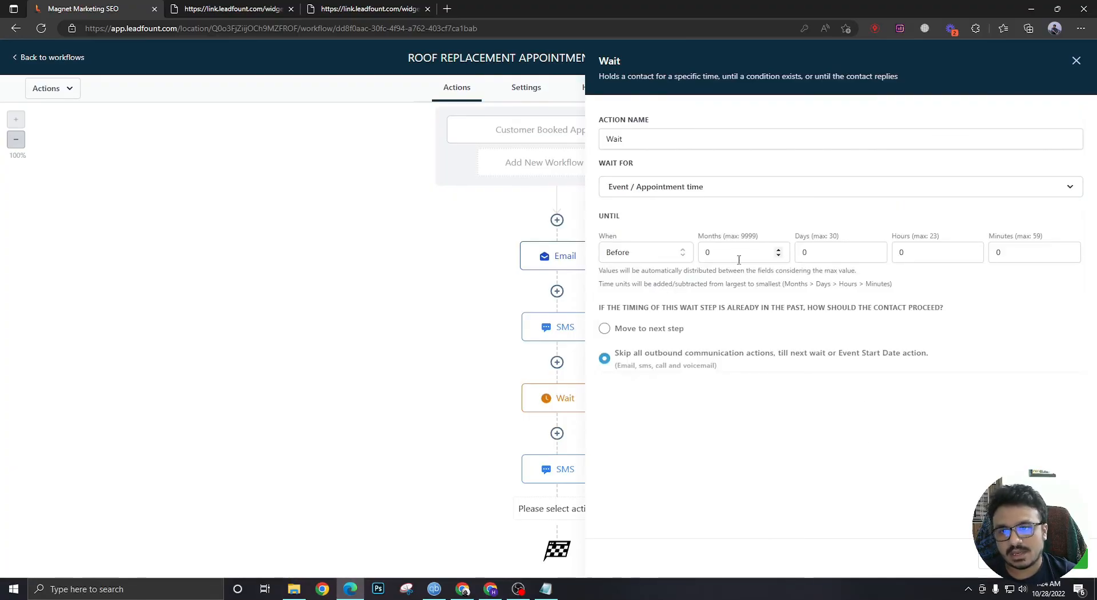
text(1)
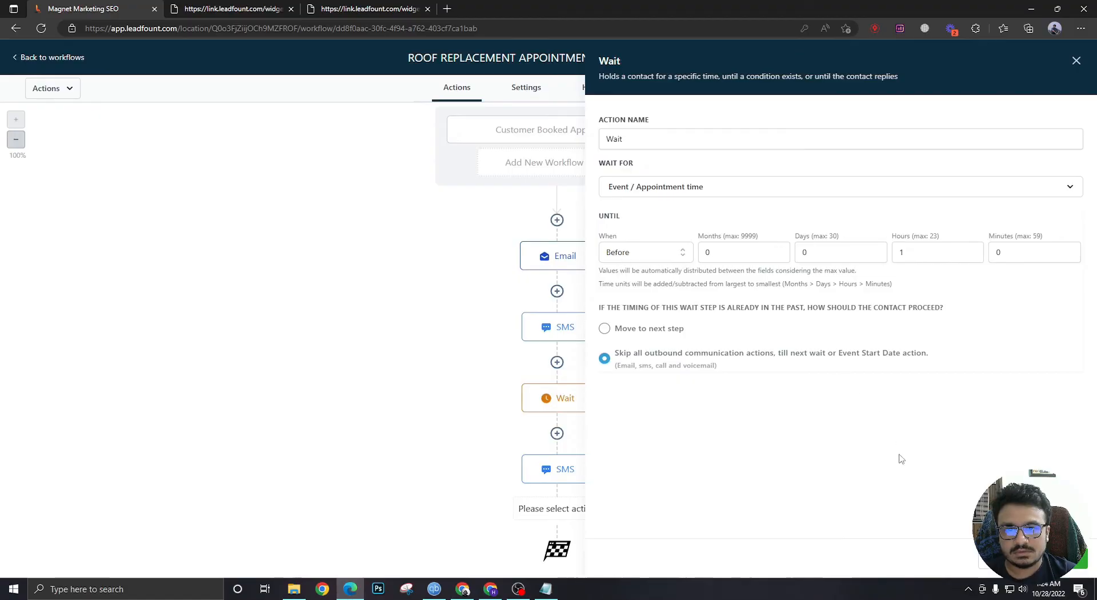
click(1077, 60)
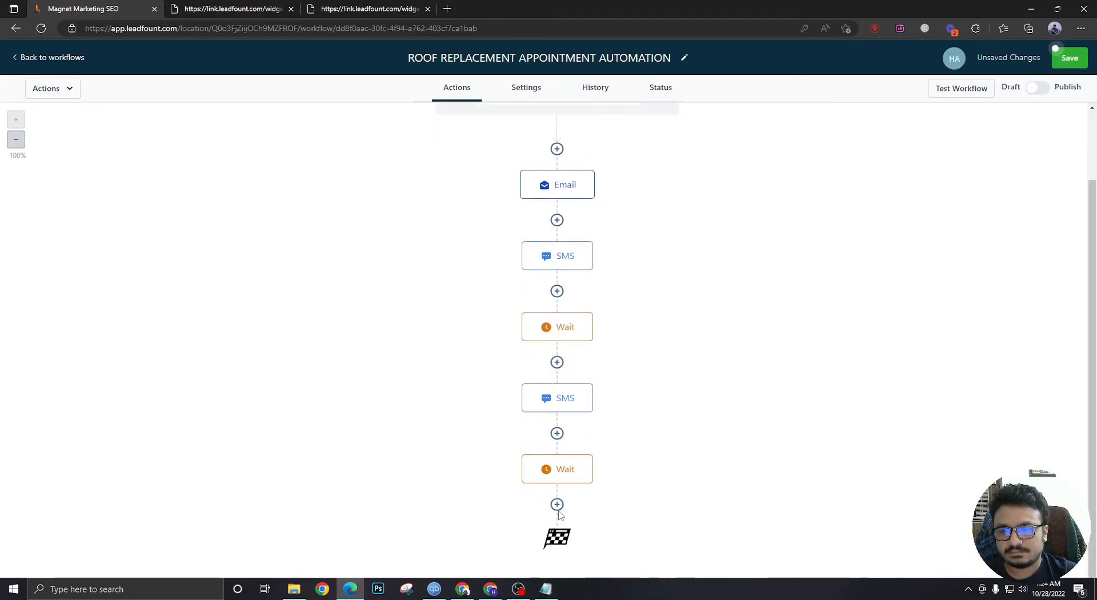
Add a final Send SMS step, save the workflow and switch it from Draft to Publish.
click(557, 504)
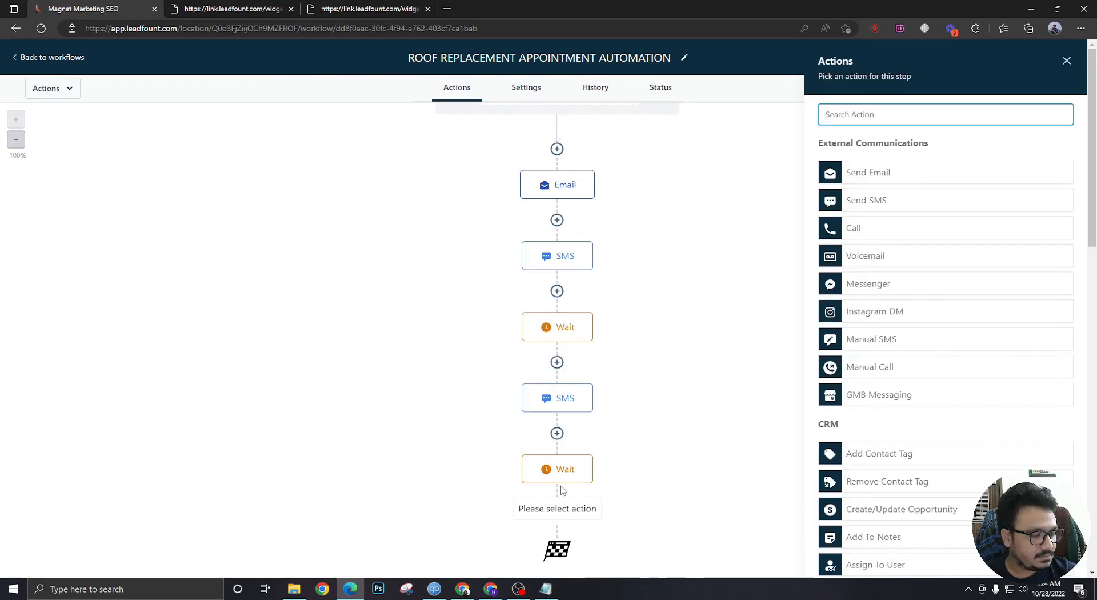
mouse_move(879, 189)
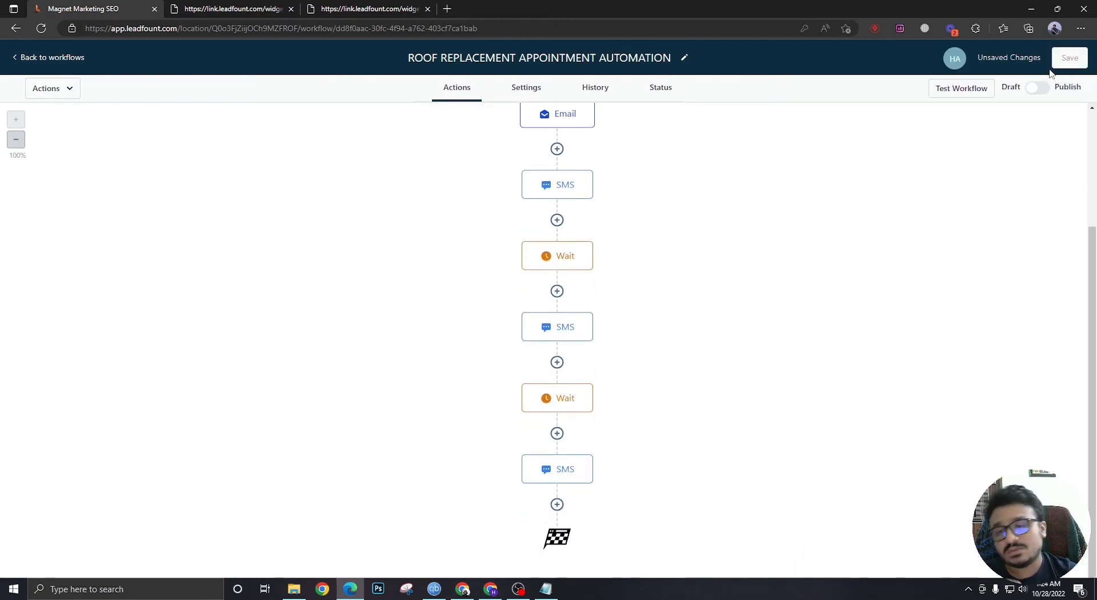
click(1070, 57)
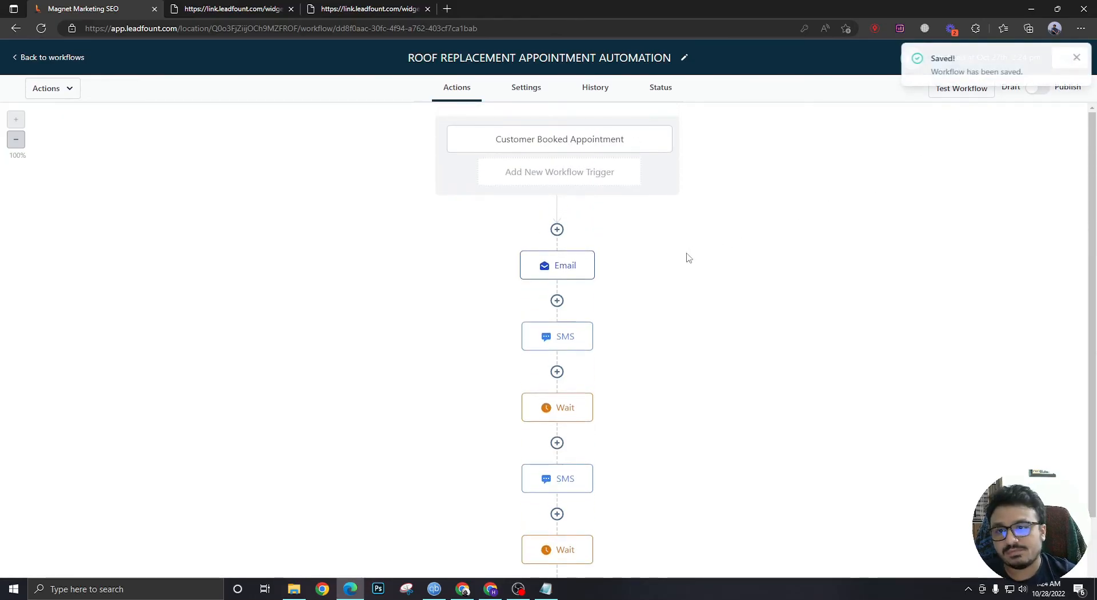
mouse_move(678, 288)
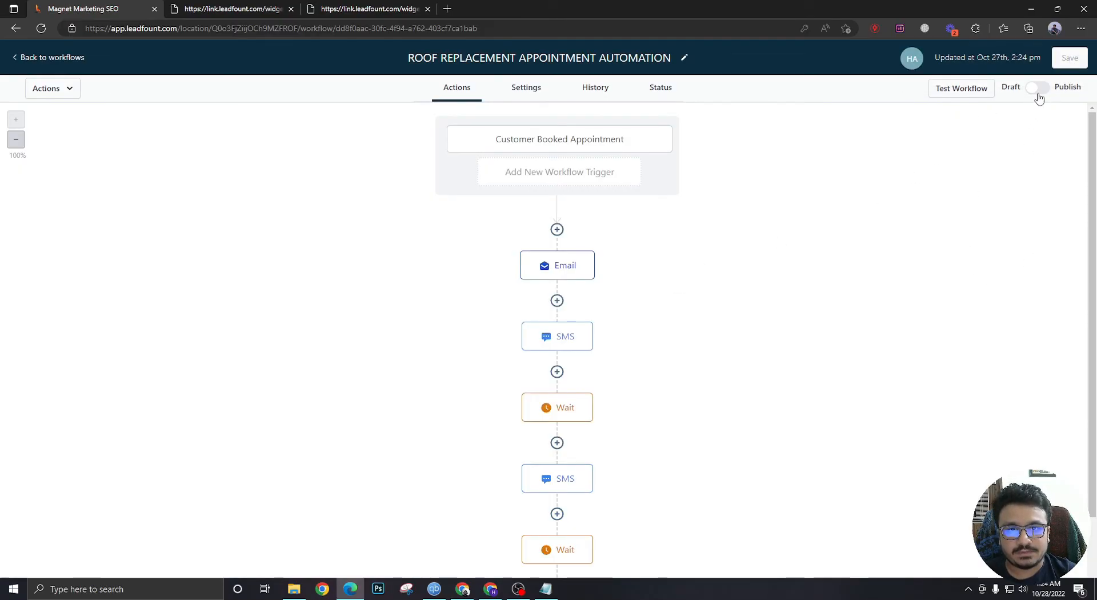
click(1038, 86)
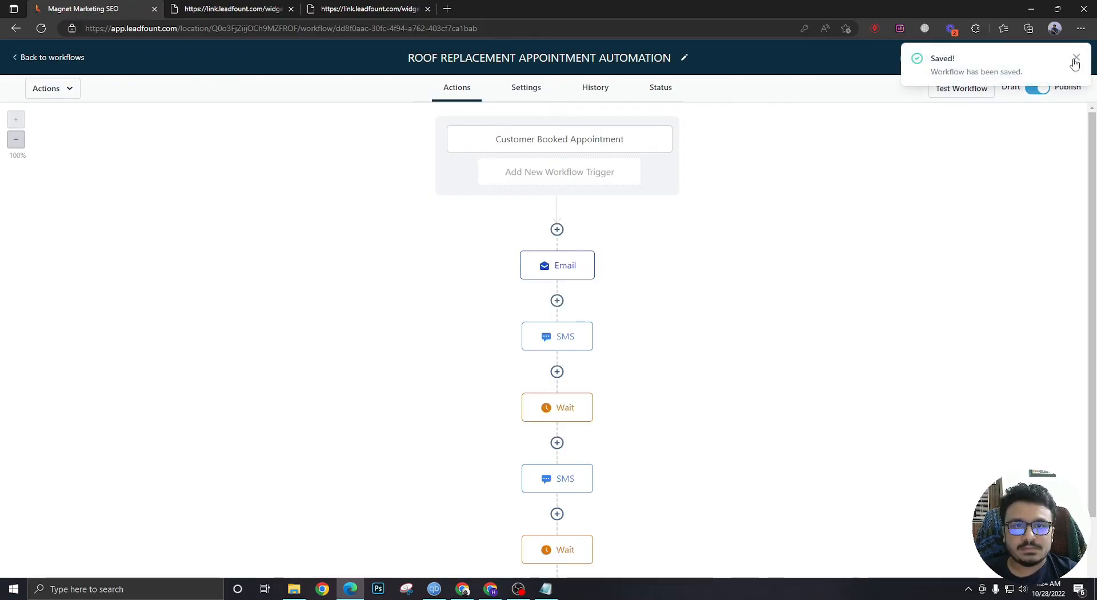
click(1074, 57)
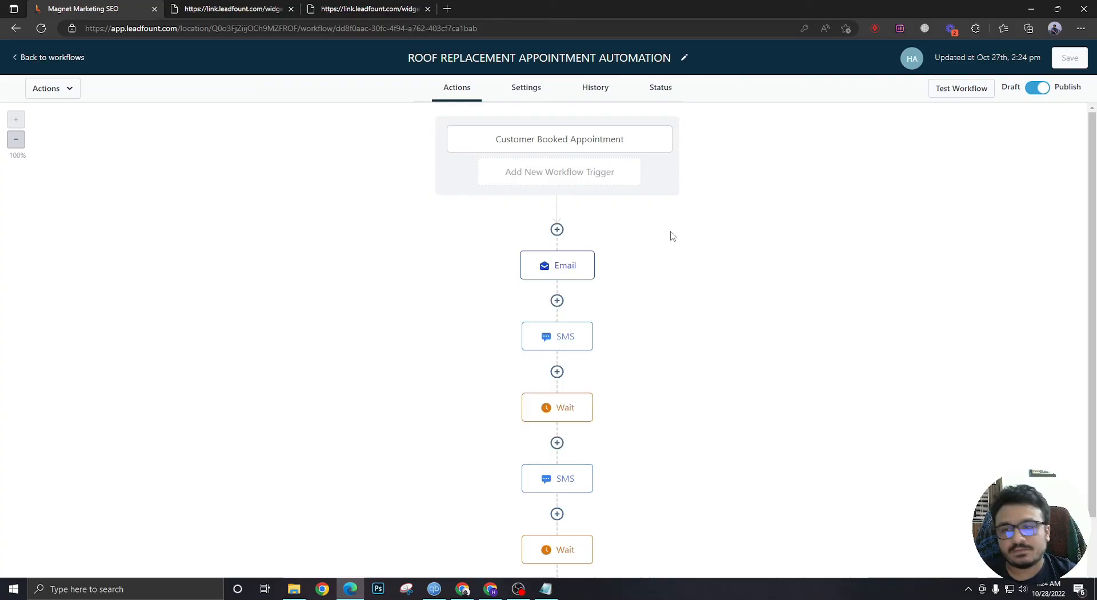
scroll(down, 3)
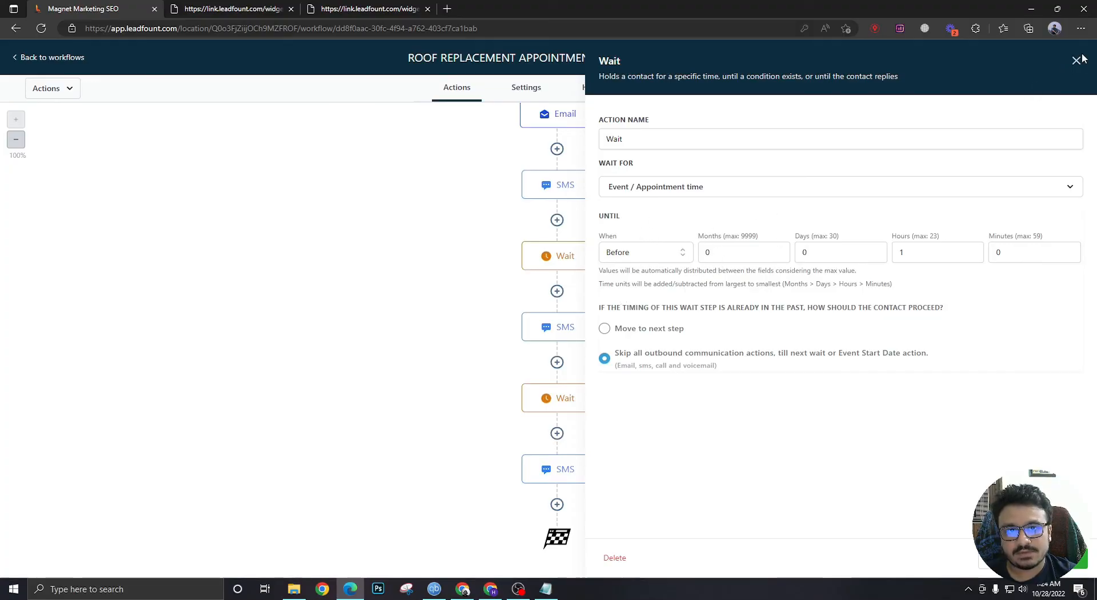
click(1075, 59)
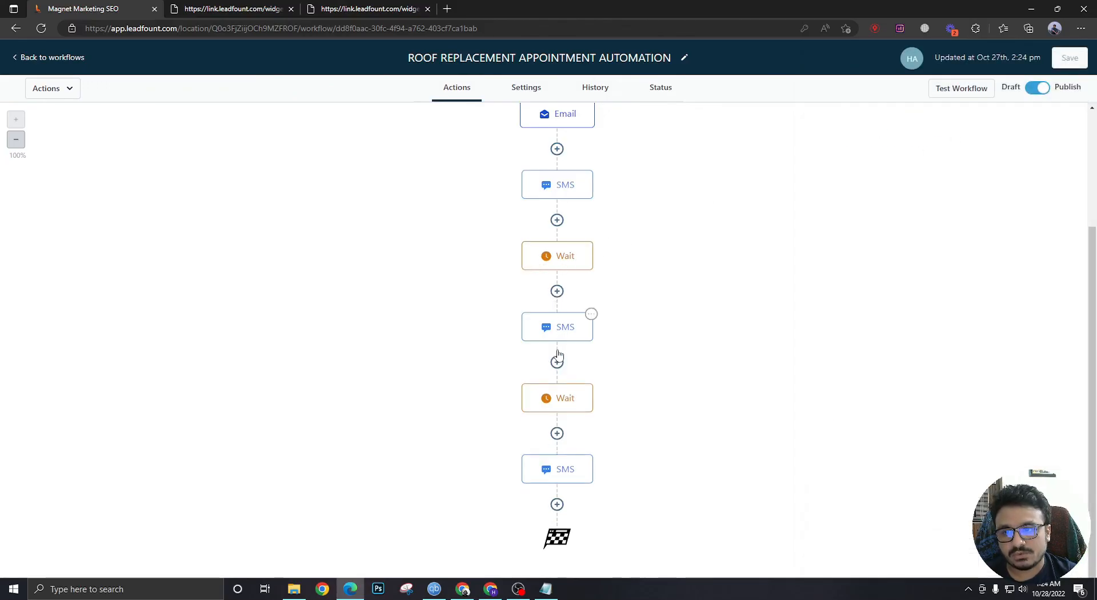
mouse_move(562, 408)
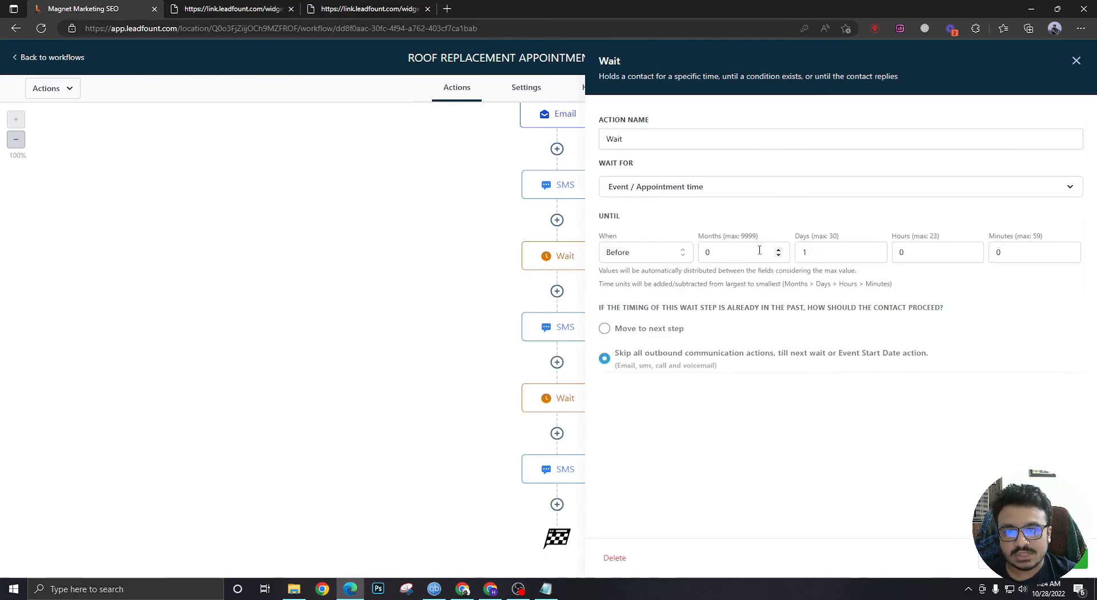
click(1077, 61)
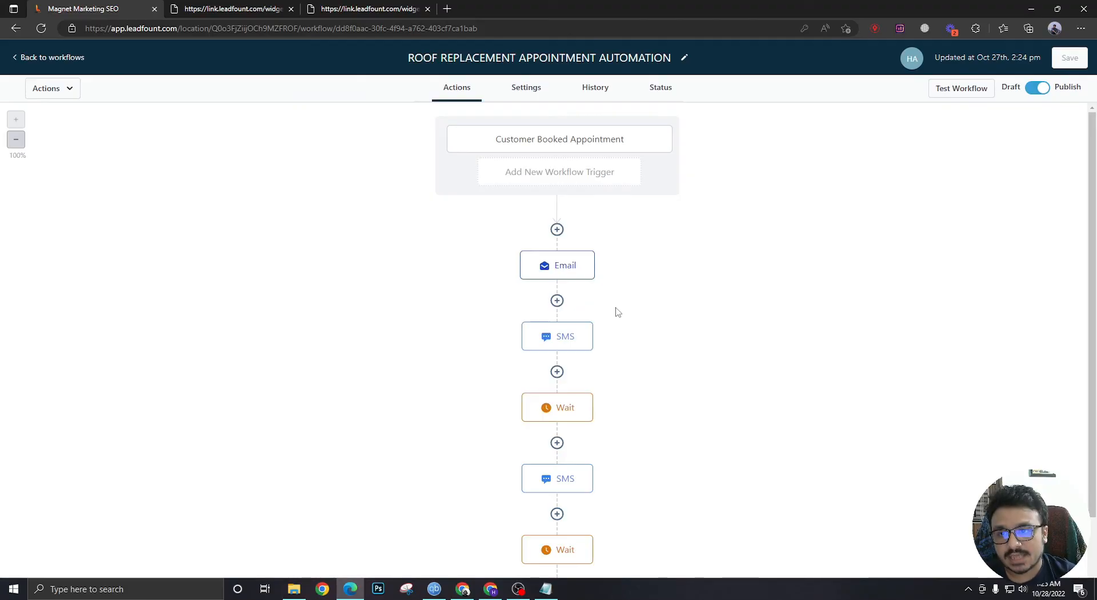